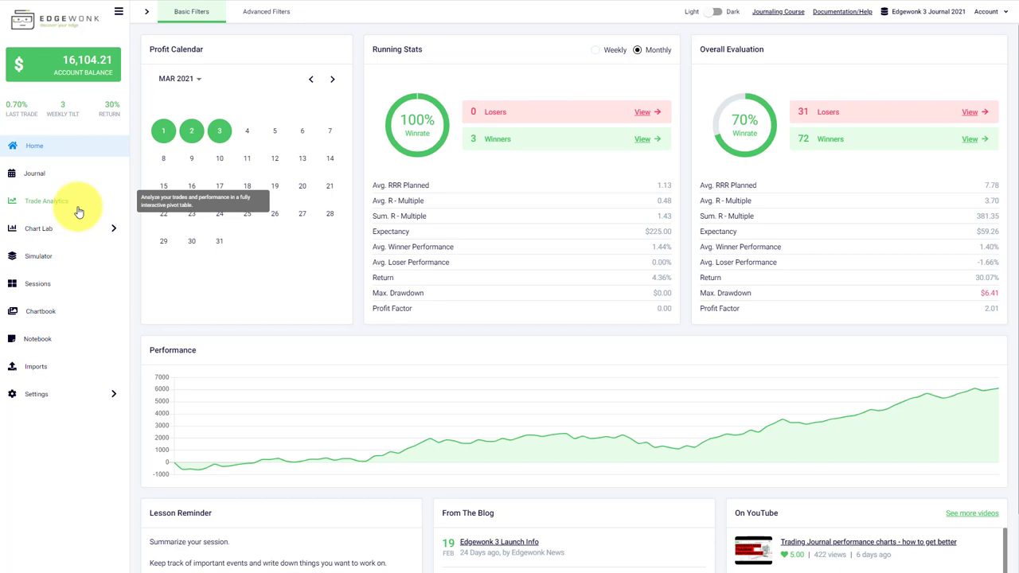
Show the Trade Analytics pivot table with the Overall row for all 103 trades.
click(47, 200)
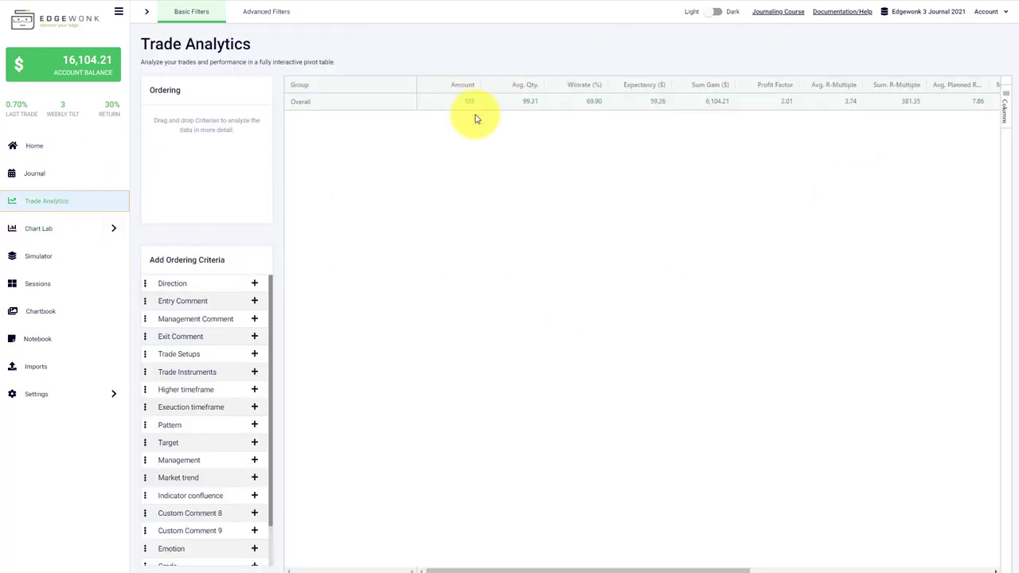
mouse_move(486, 131)
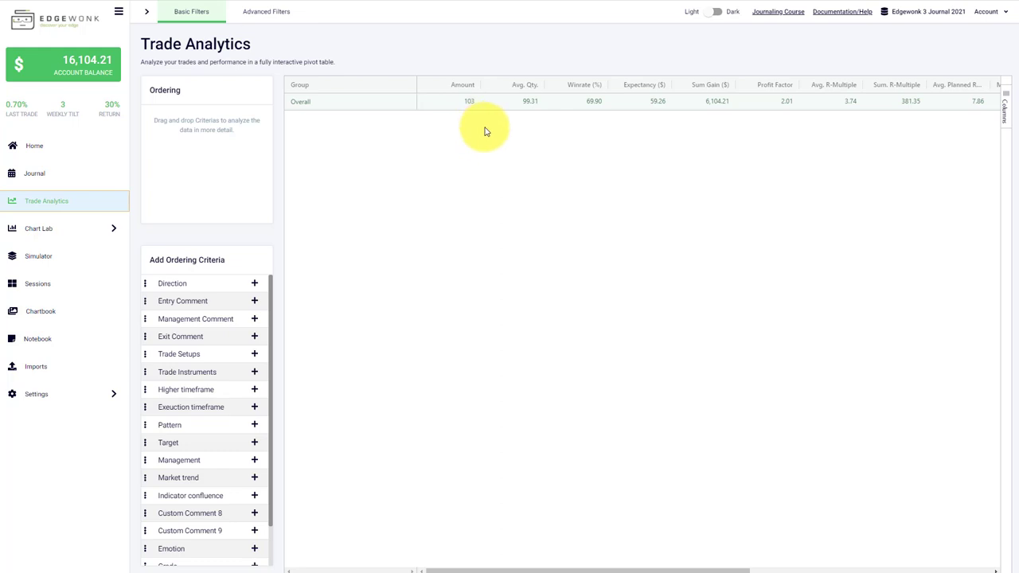
mouse_move(395, 151)
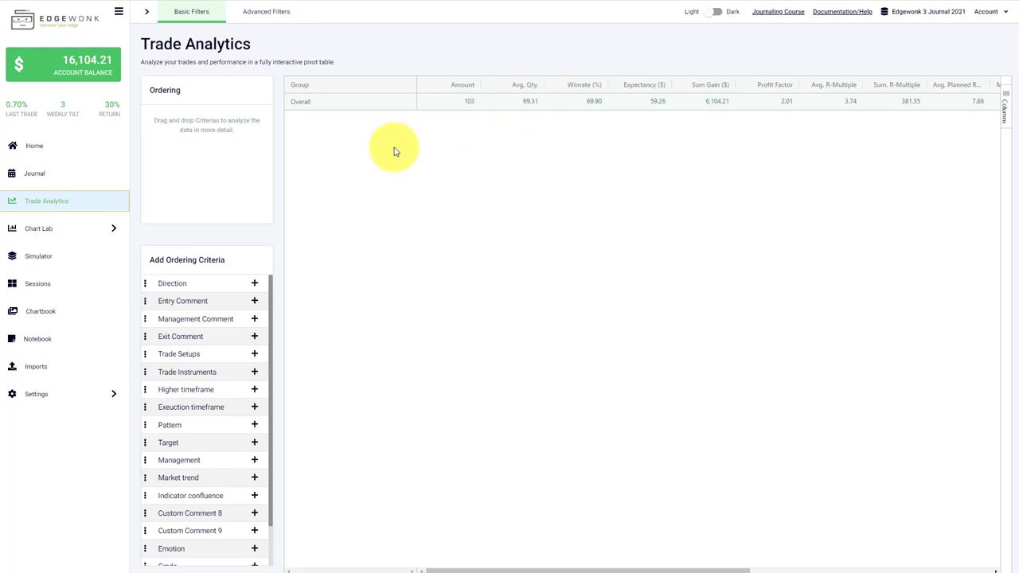
mouse_move(321, 111)
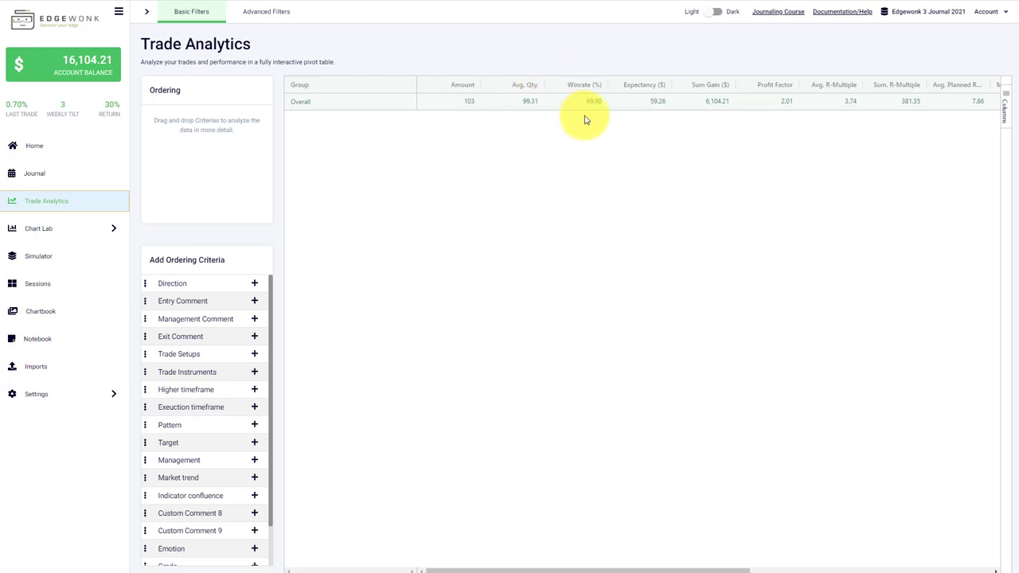
mouse_move(659, 110)
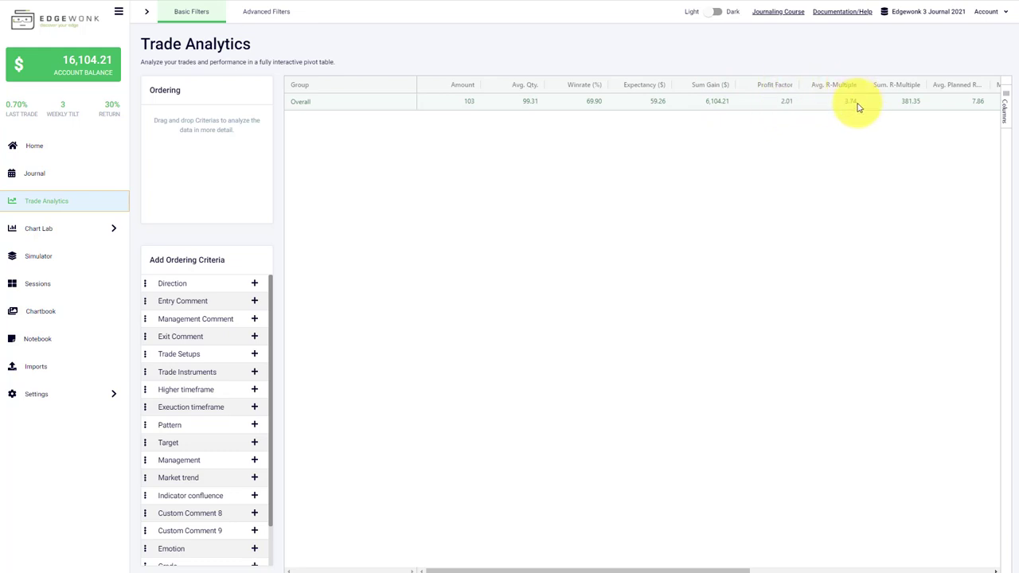
Scroll the Overall row right to reveal drawdown, upside, MAE, MFE and Total Fees columns.
scroll(right, 3)
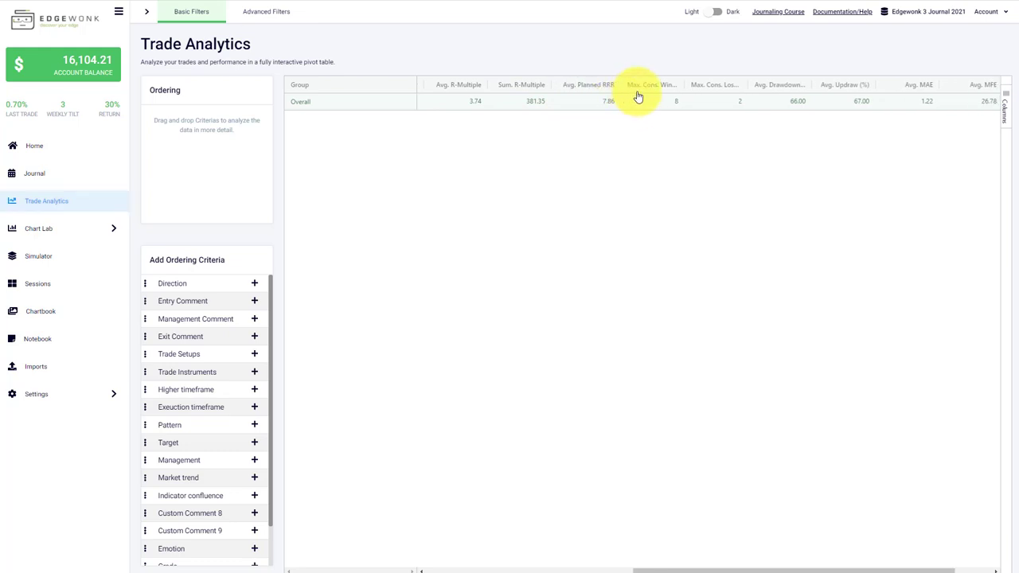
mouse_move(724, 99)
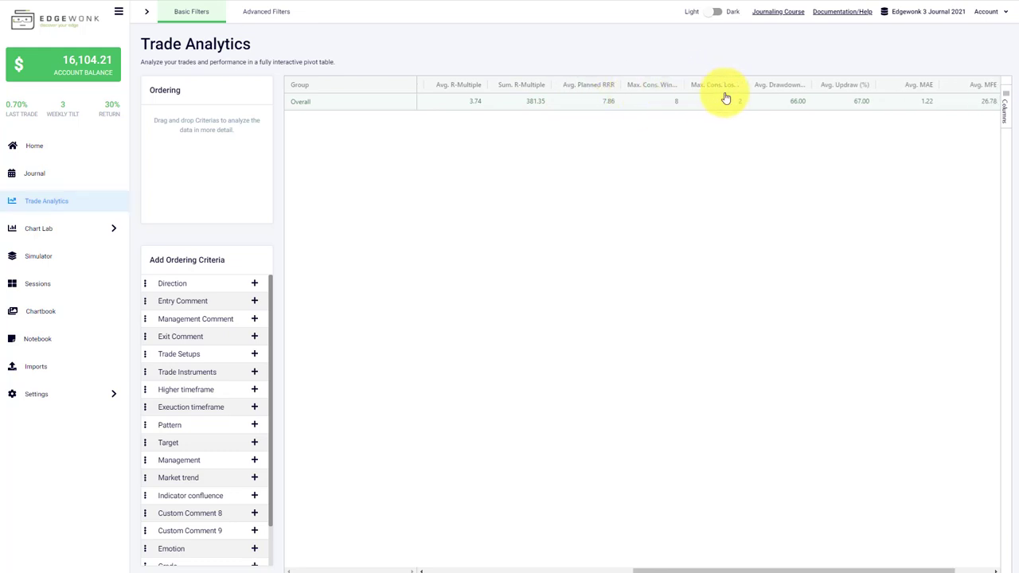
mouse_move(838, 90)
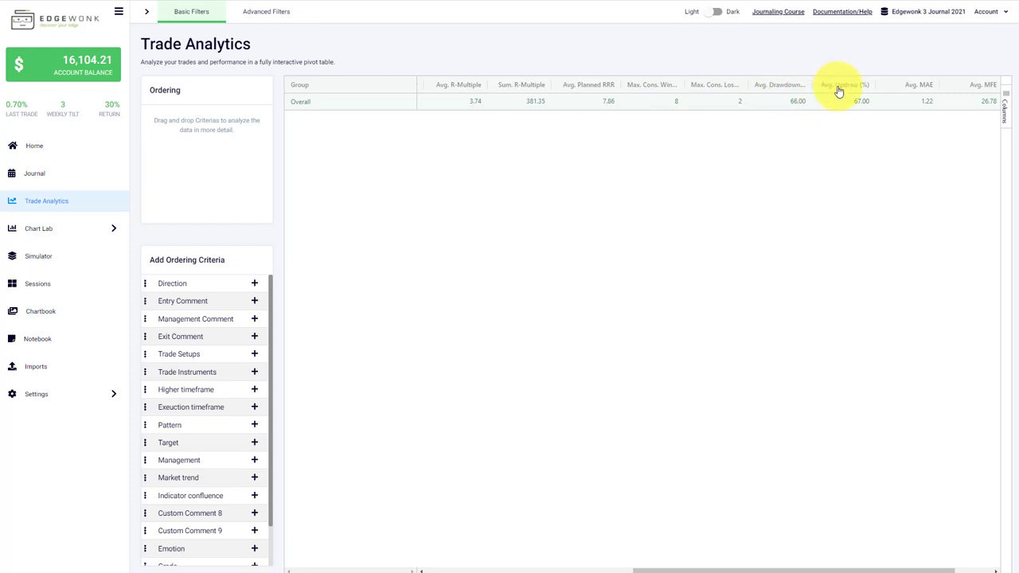
scroll(right, 3)
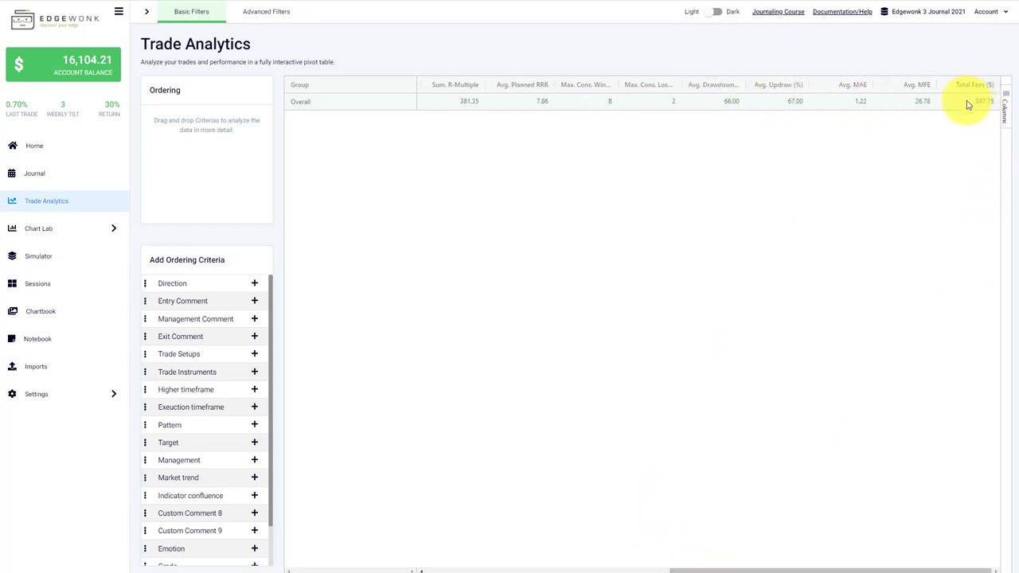
mouse_move(683, 231)
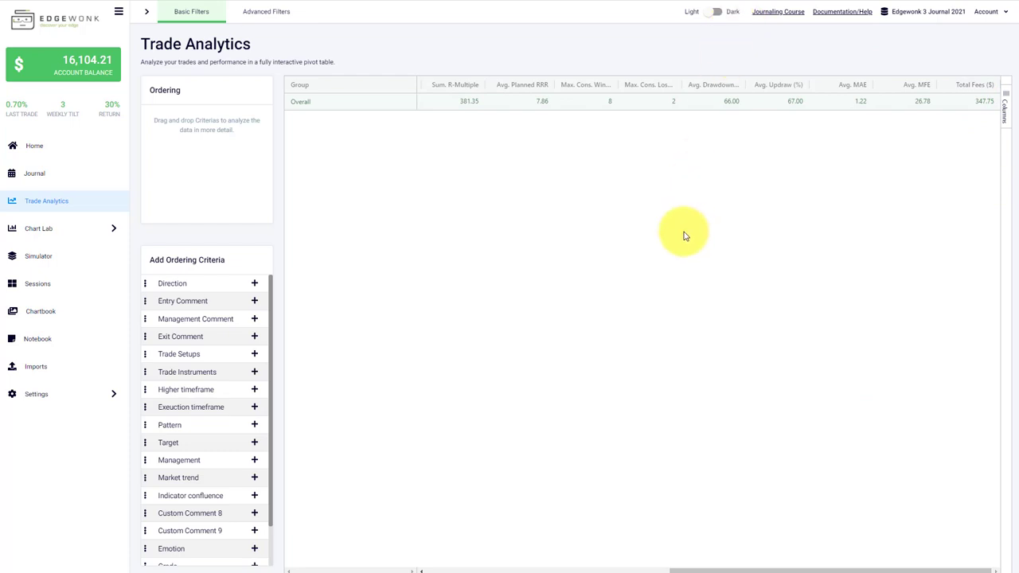
mouse_move(612, 64)
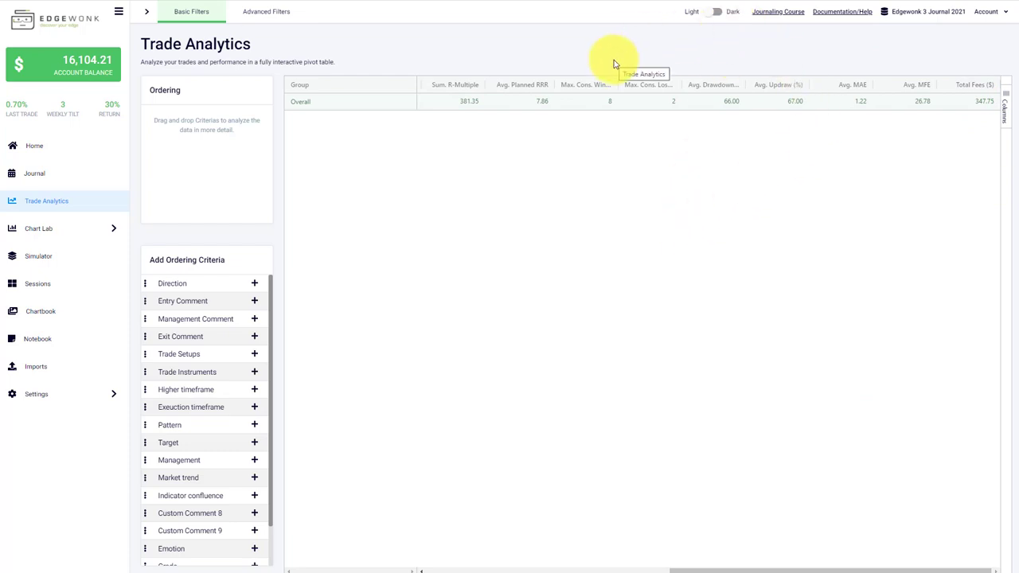
mouse_move(637, 231)
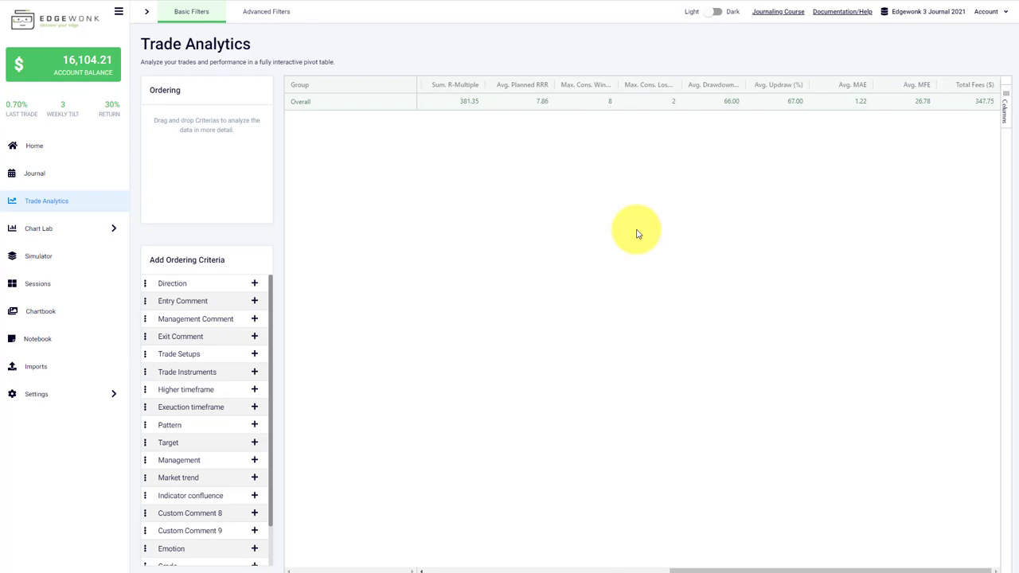
Consult the Help Center's Metrics / Stats Explained section and its full performance metrics article list.
click(842, 11)
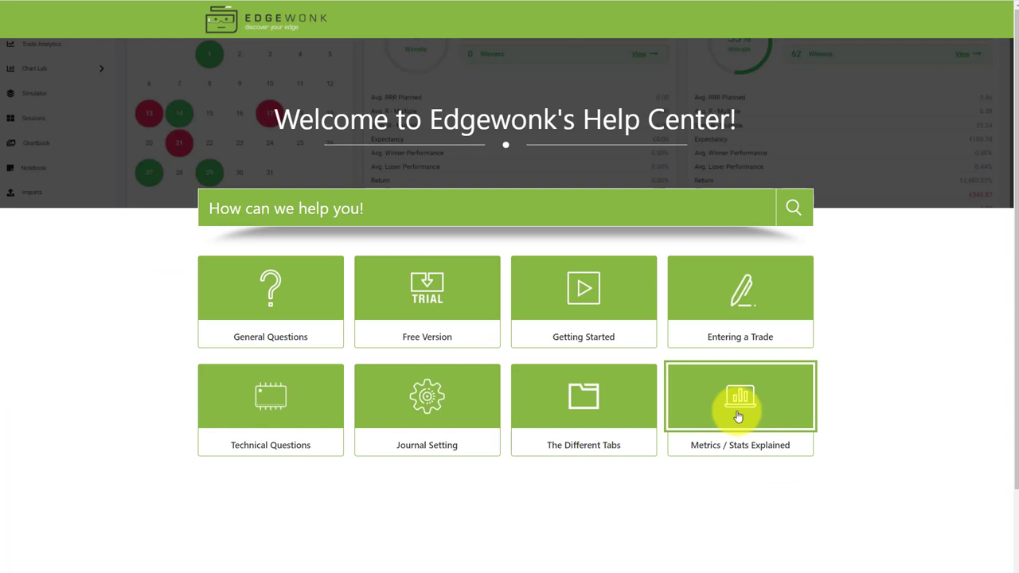
click(738, 406)
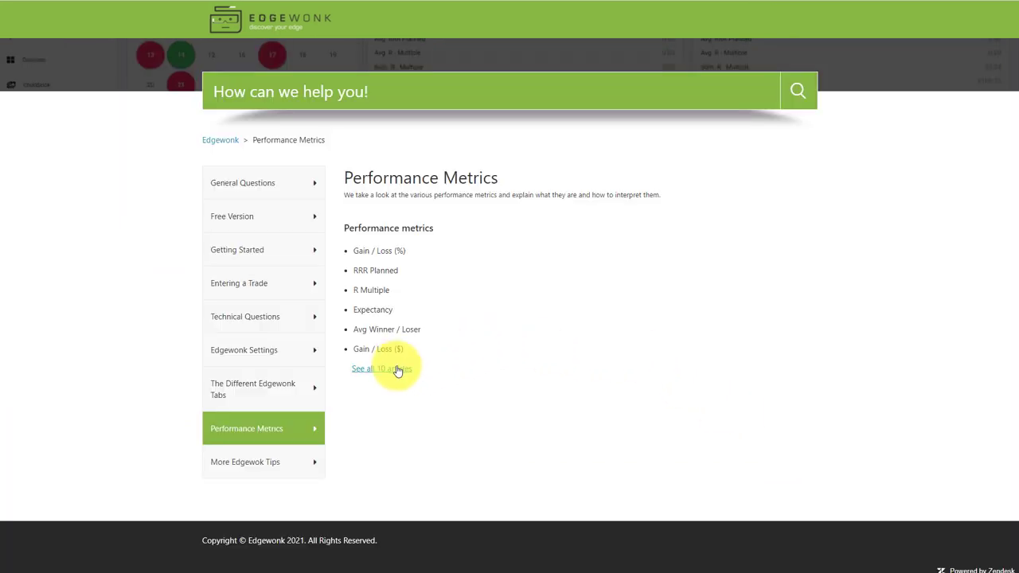
click(382, 368)
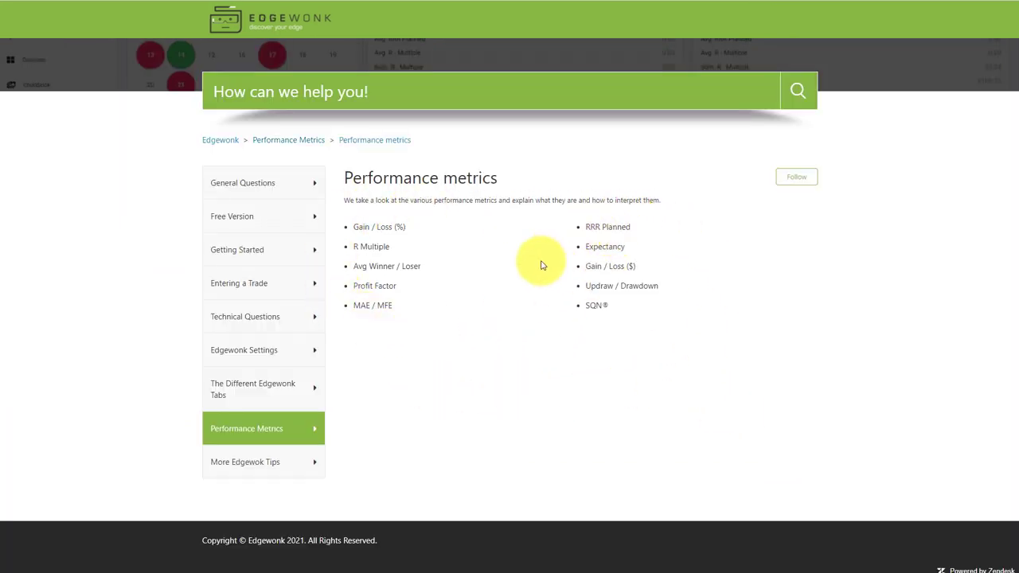
click(374, 286)
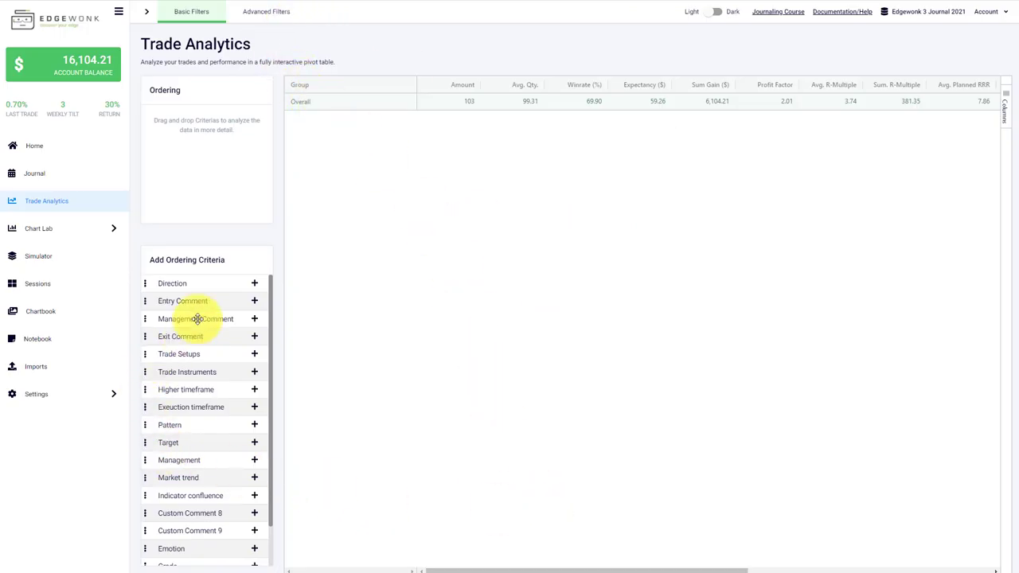
Scroll the Add Ordering Criteria list down to Emotion, Grade, Weekday and Outcome.
scroll(down, 3)
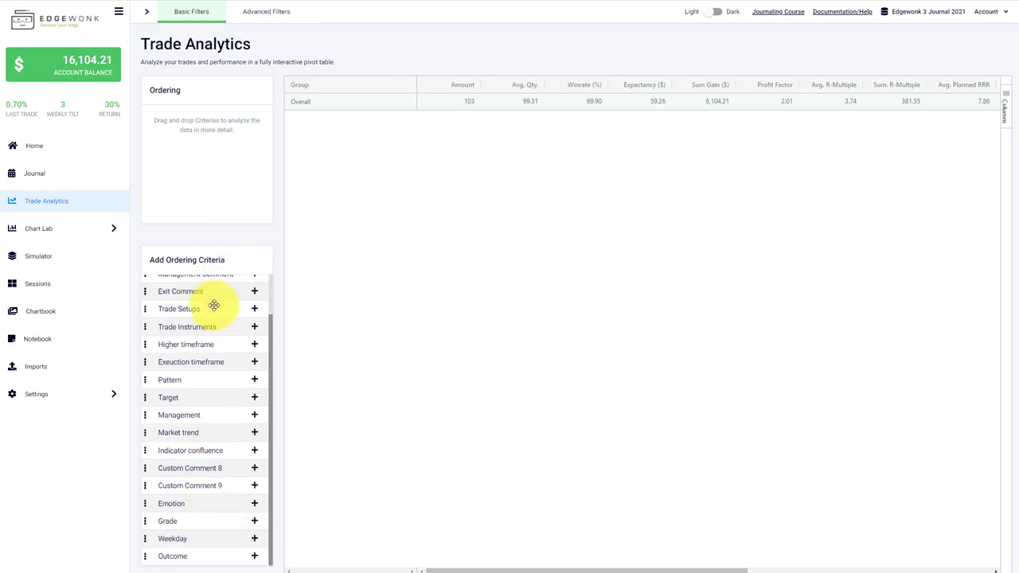
mouse_move(249, 564)
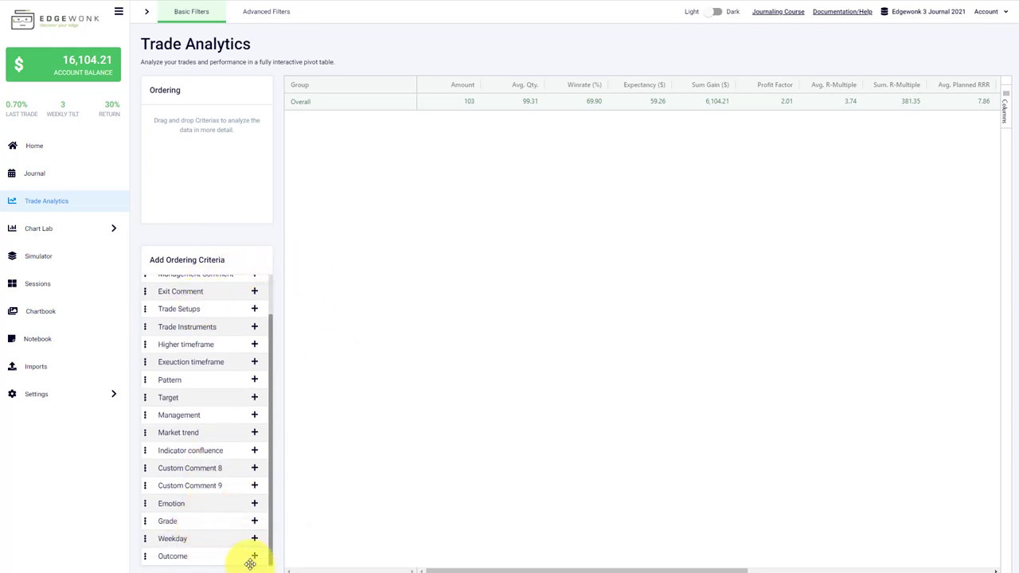
Group the pivot by Outcome and expand Overall into 31 losers and 72 winners.
click(255, 555)
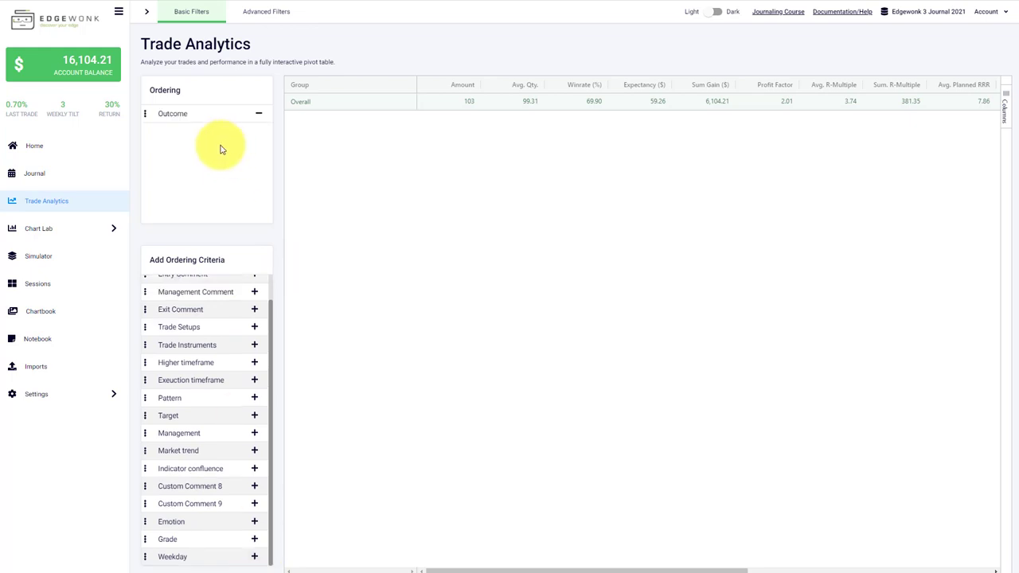
click(172, 113)
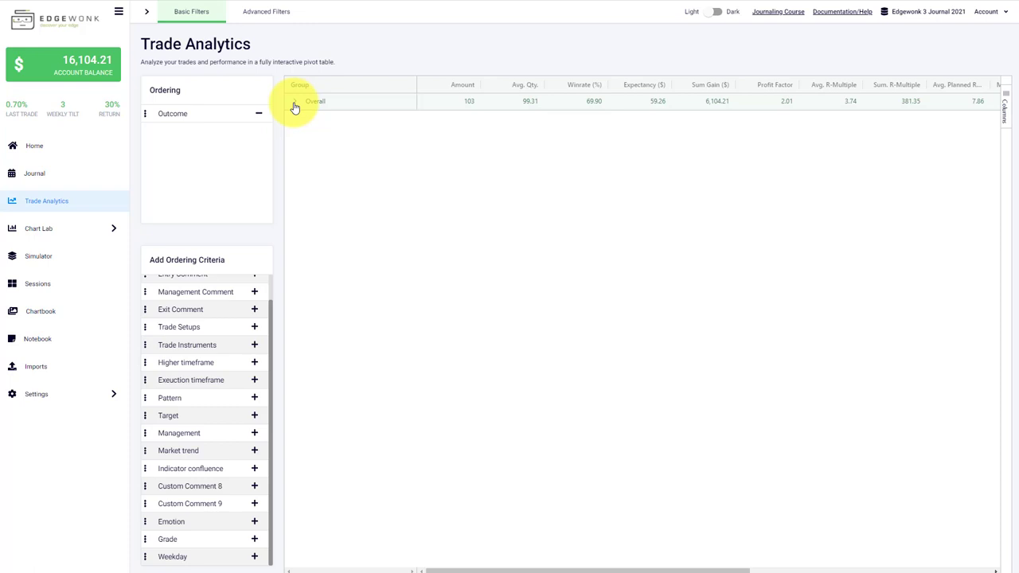
click(294, 102)
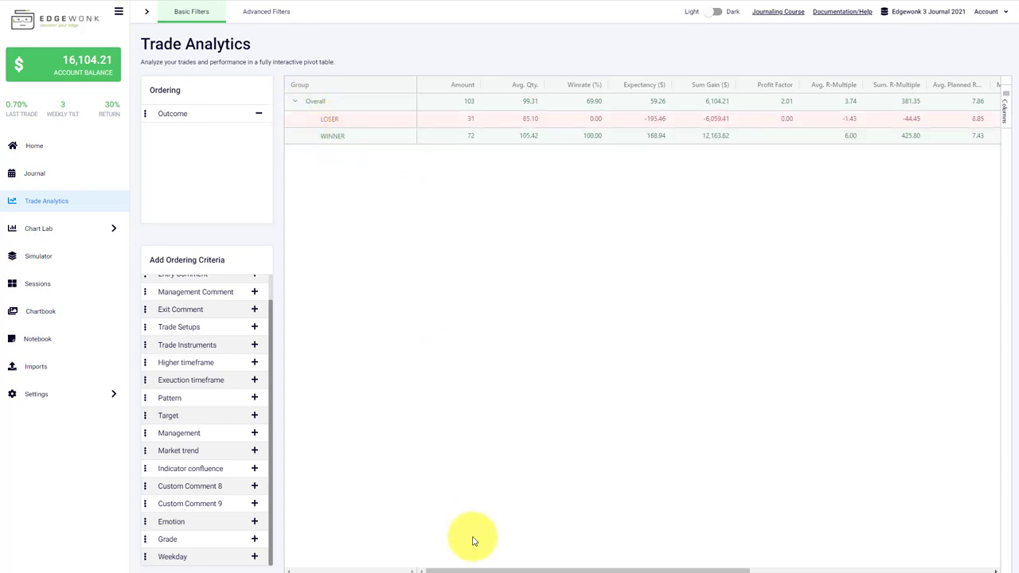
mouse_move(545, 560)
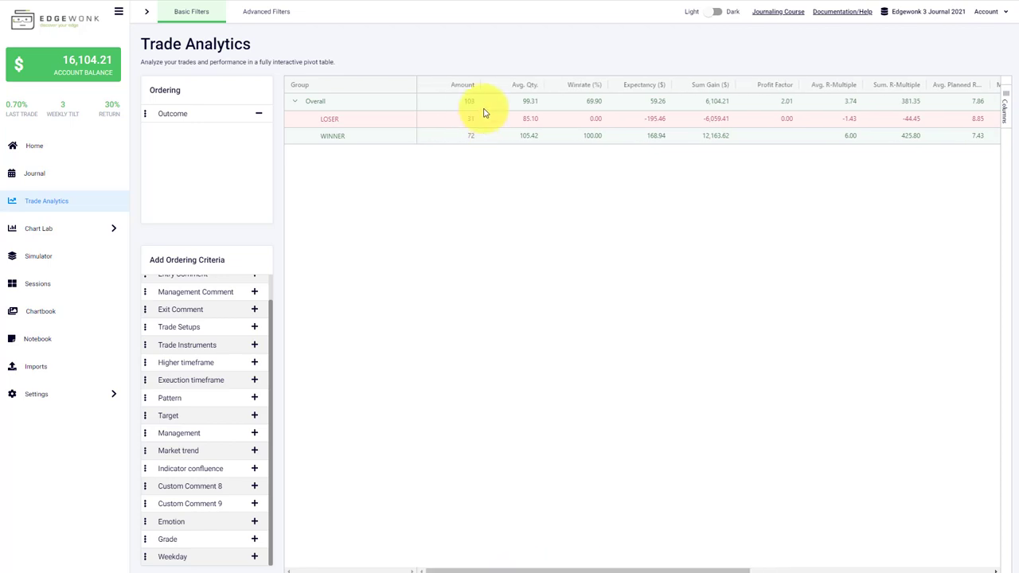
mouse_move(522, 147)
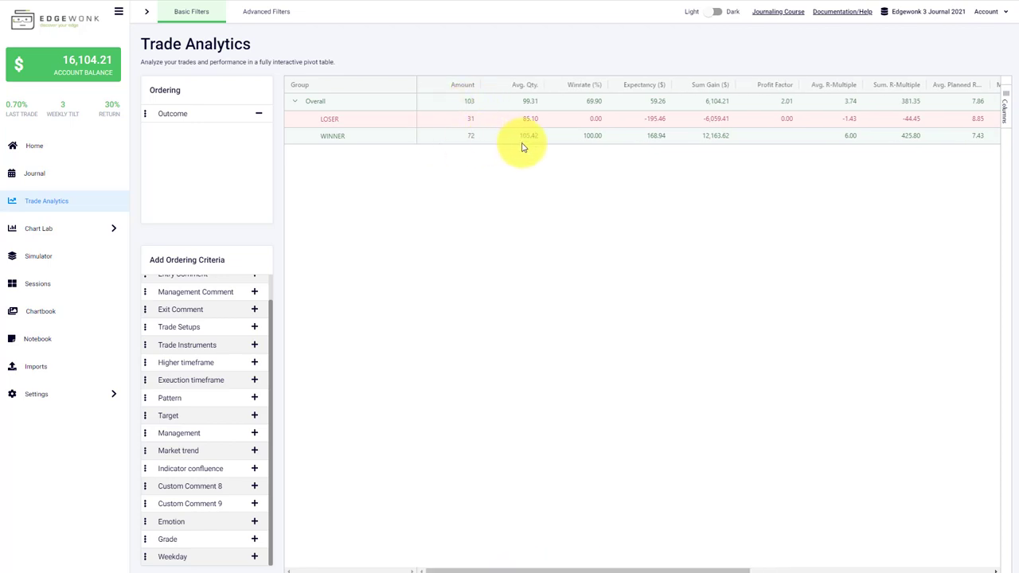
mouse_move(586, 173)
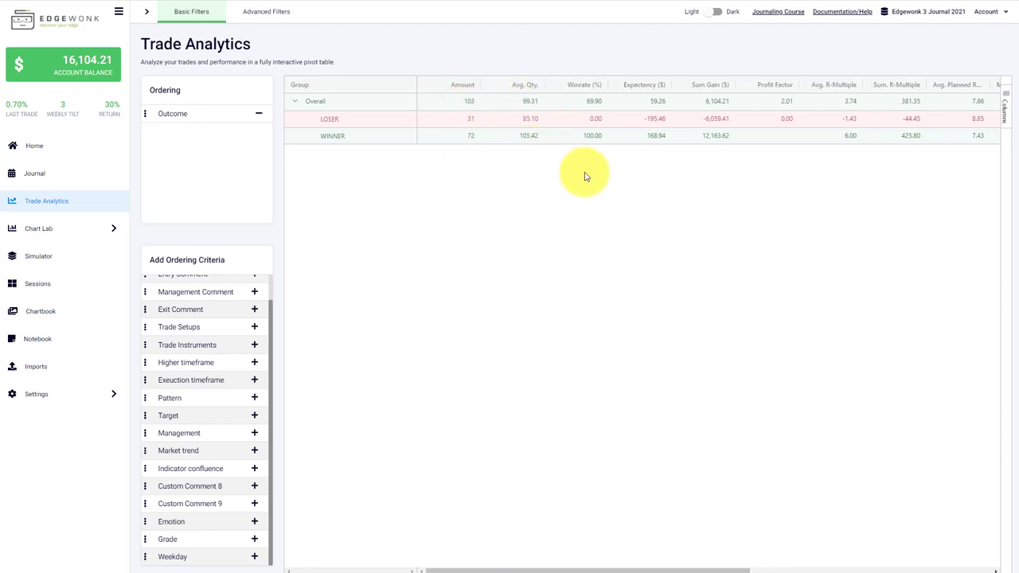
mouse_move(656, 96)
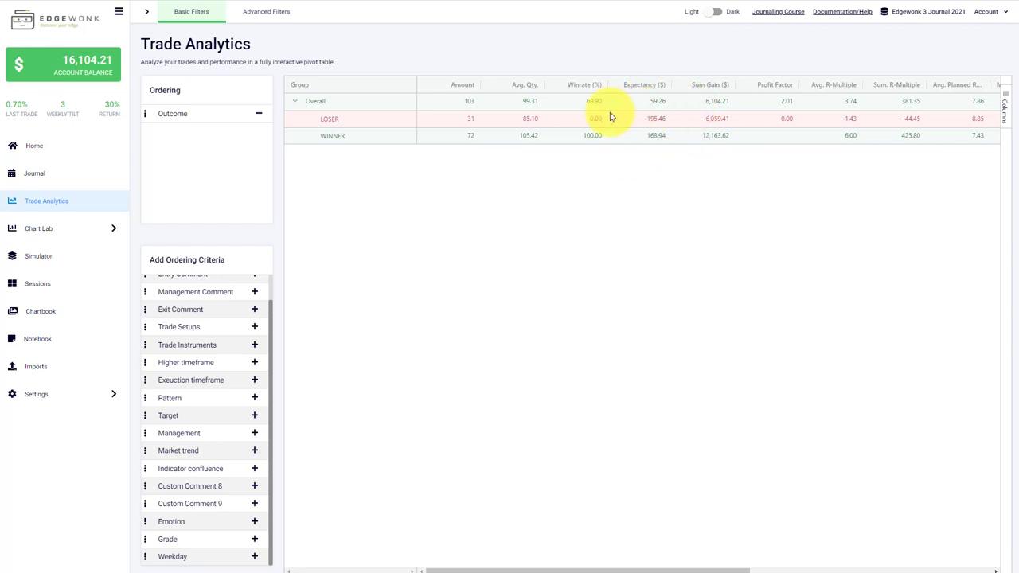
mouse_move(650, 124)
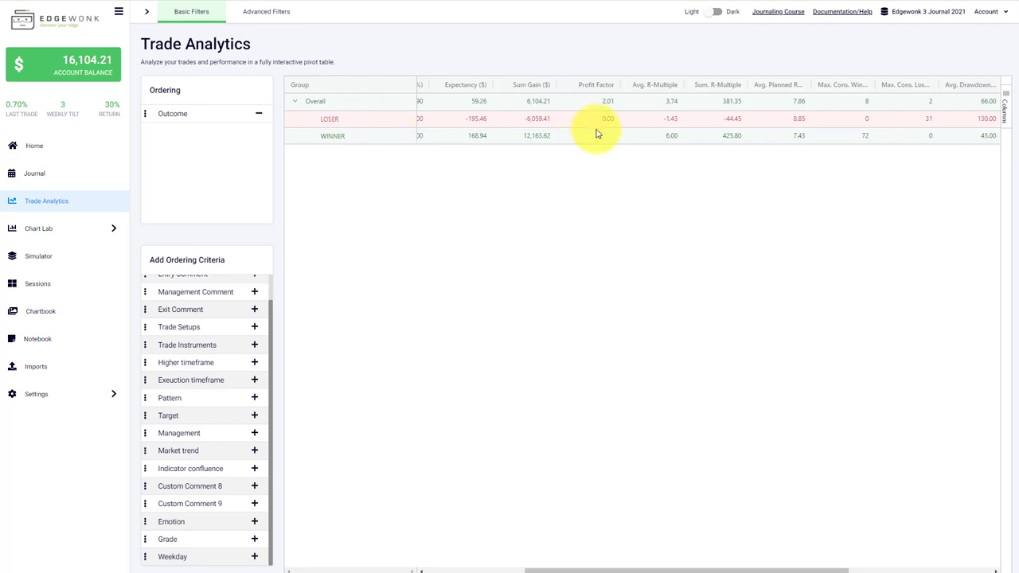
mouse_move(672, 109)
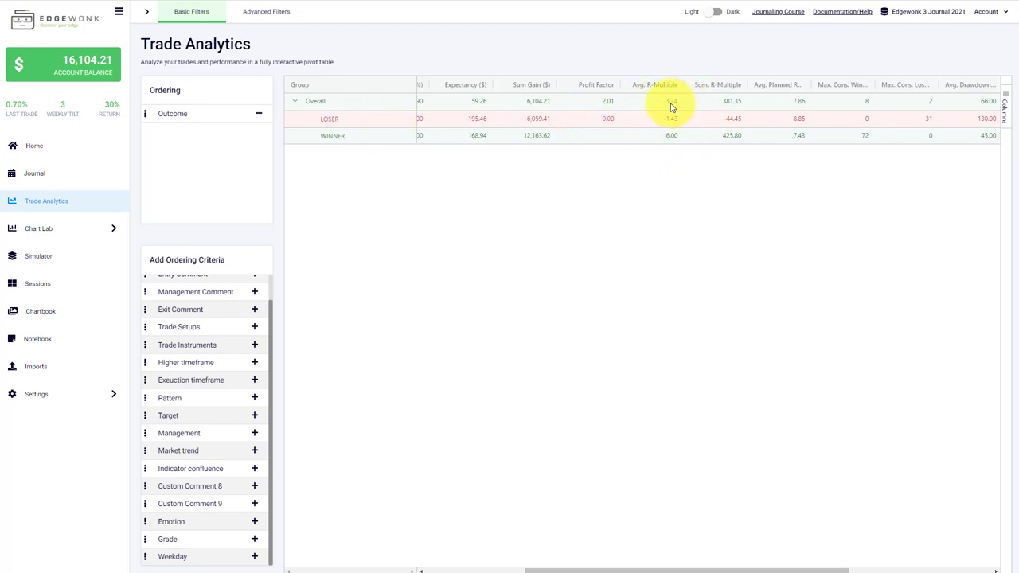
mouse_move(736, 159)
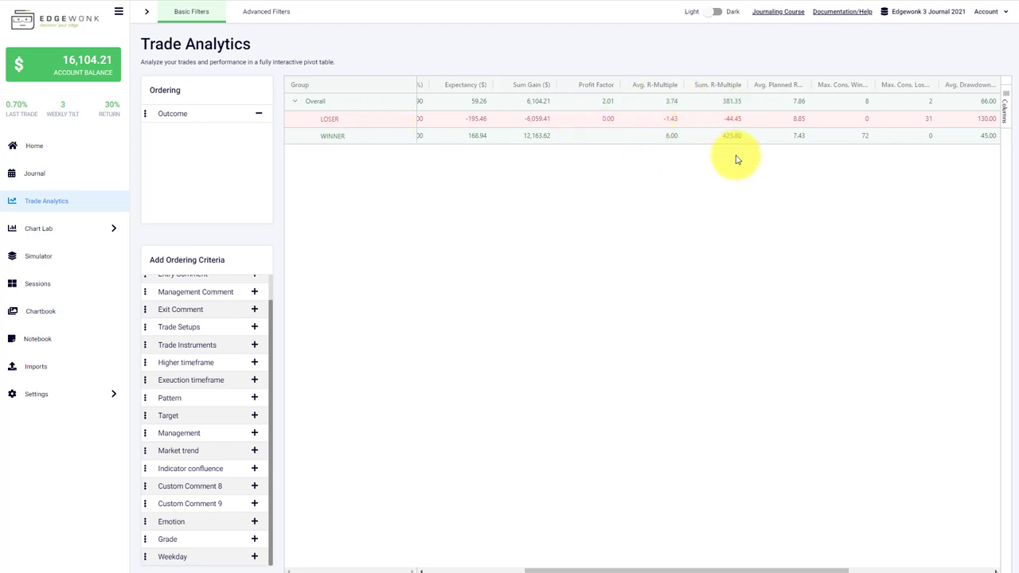
mouse_move(774, 400)
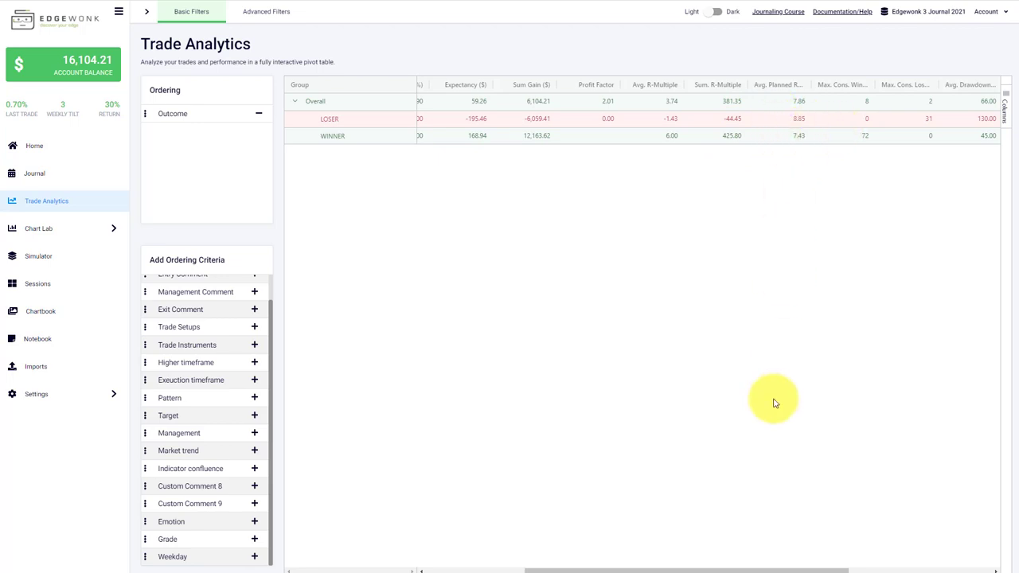
scroll(right, 3)
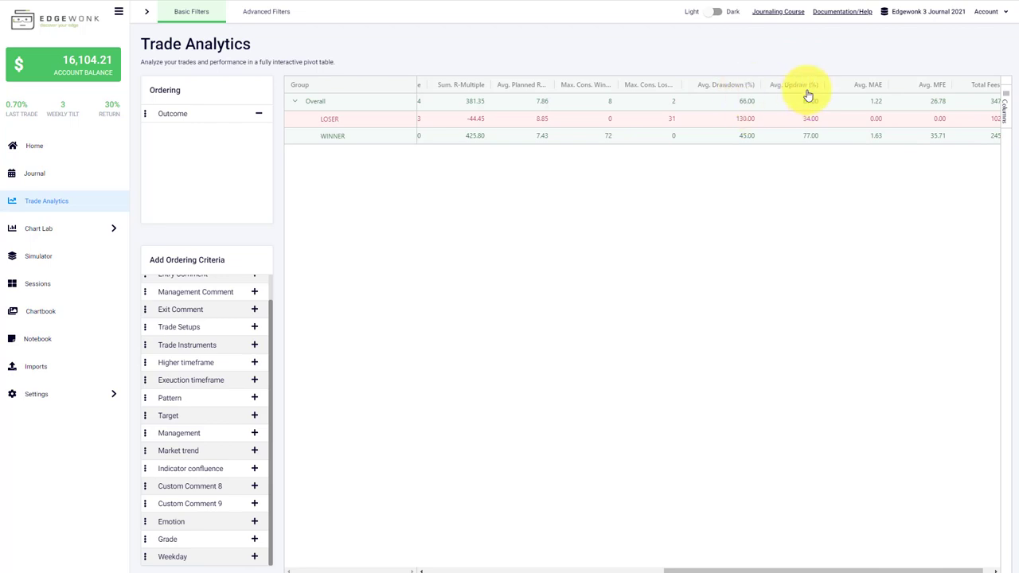
mouse_move(764, 95)
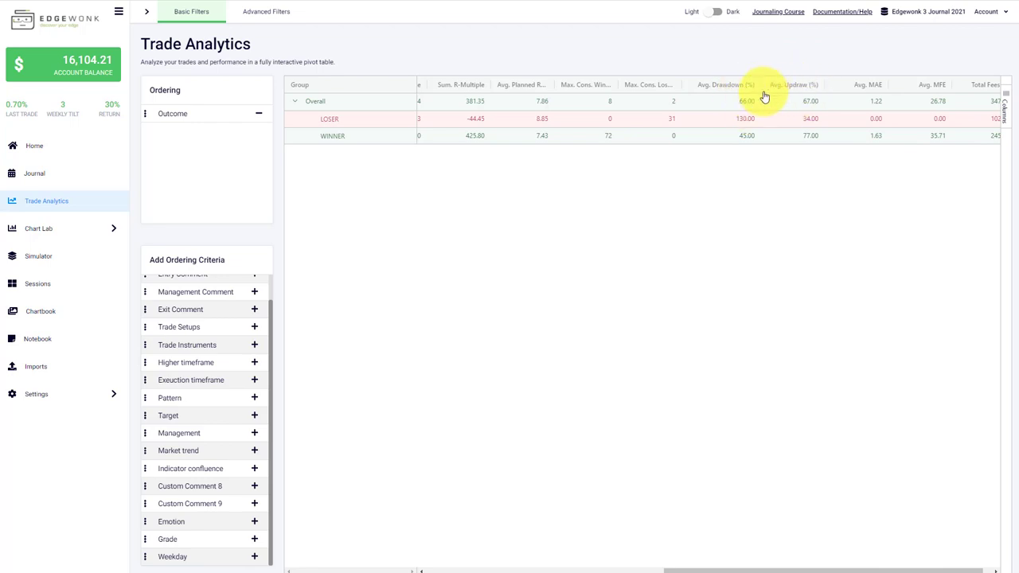
mouse_move(757, 76)
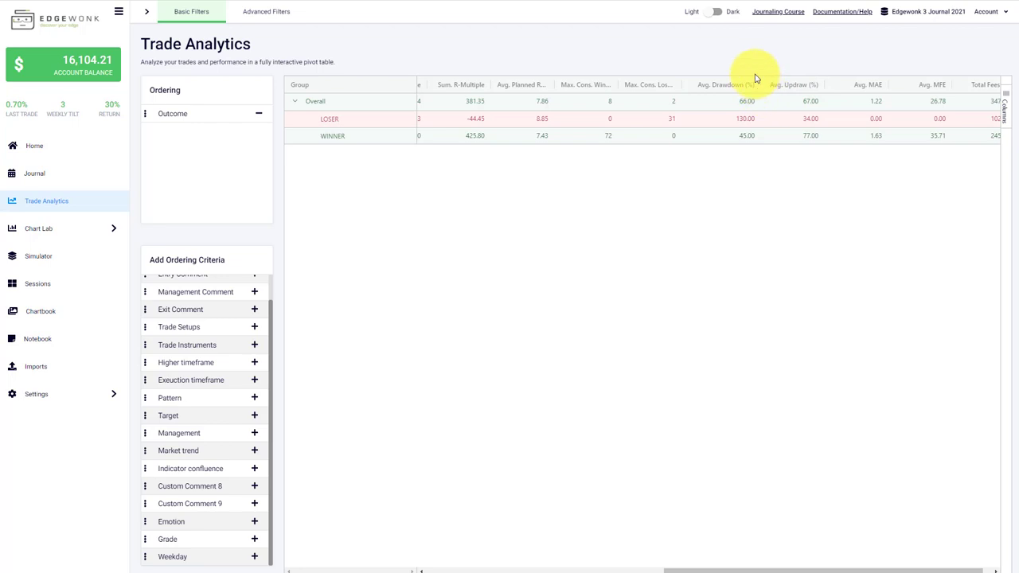
mouse_move(806, 95)
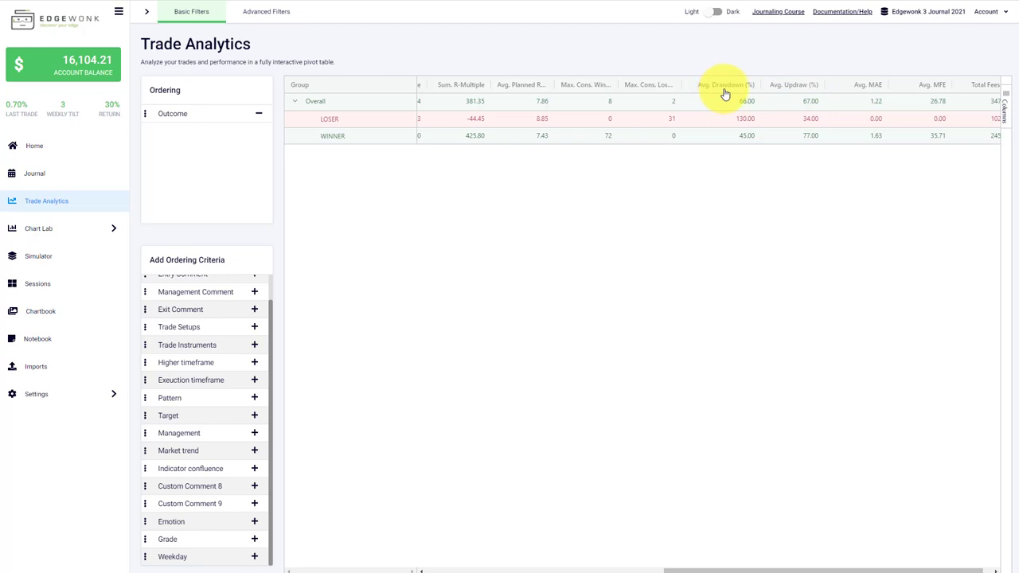
mouse_move(758, 121)
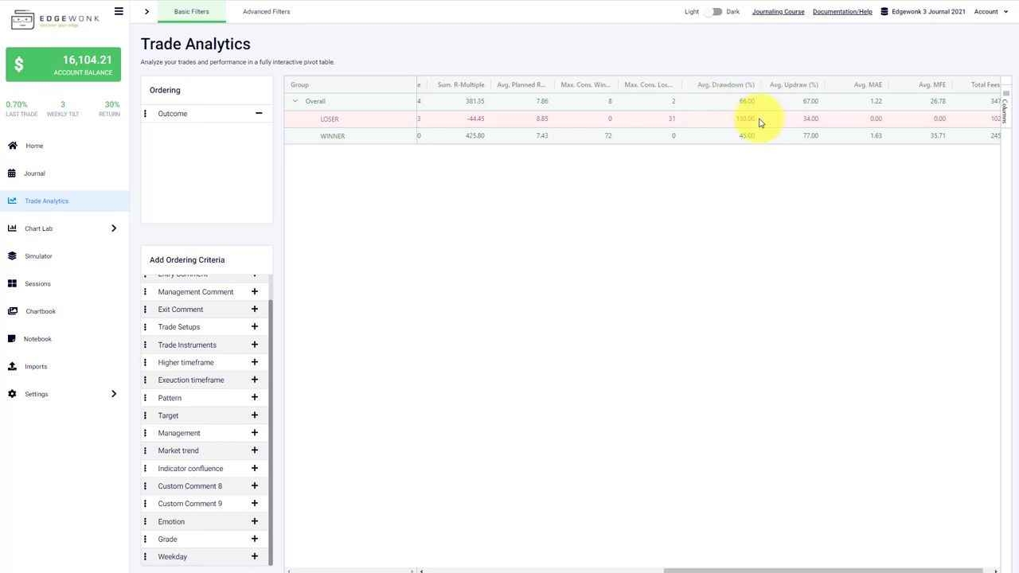
mouse_move(749, 124)
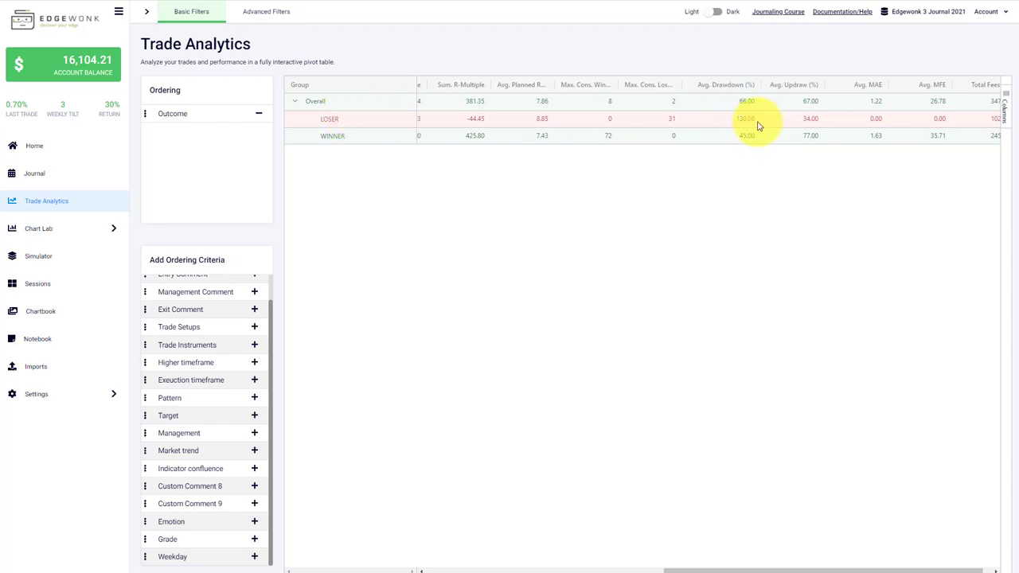
mouse_move(763, 124)
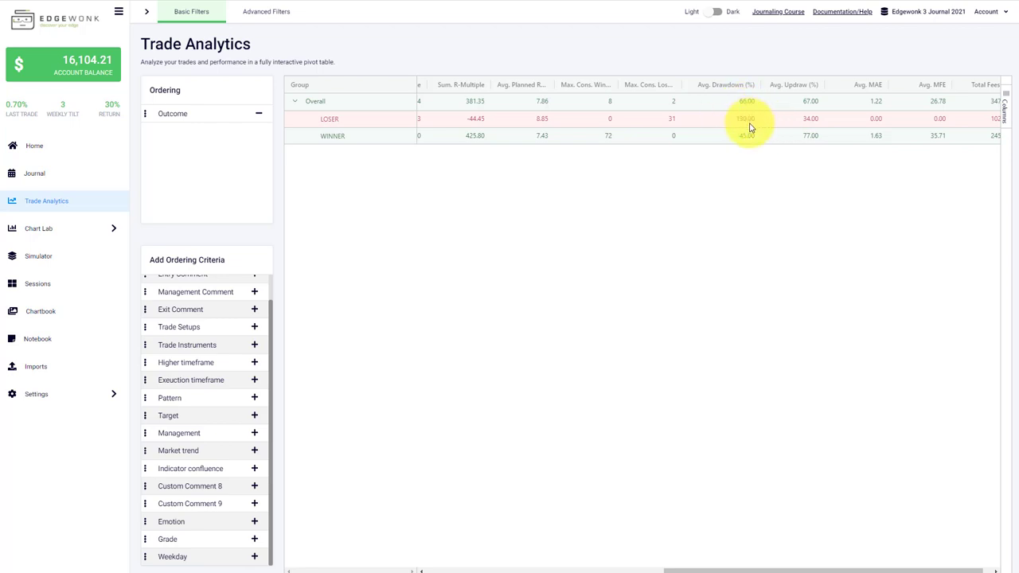
mouse_move(713, 129)
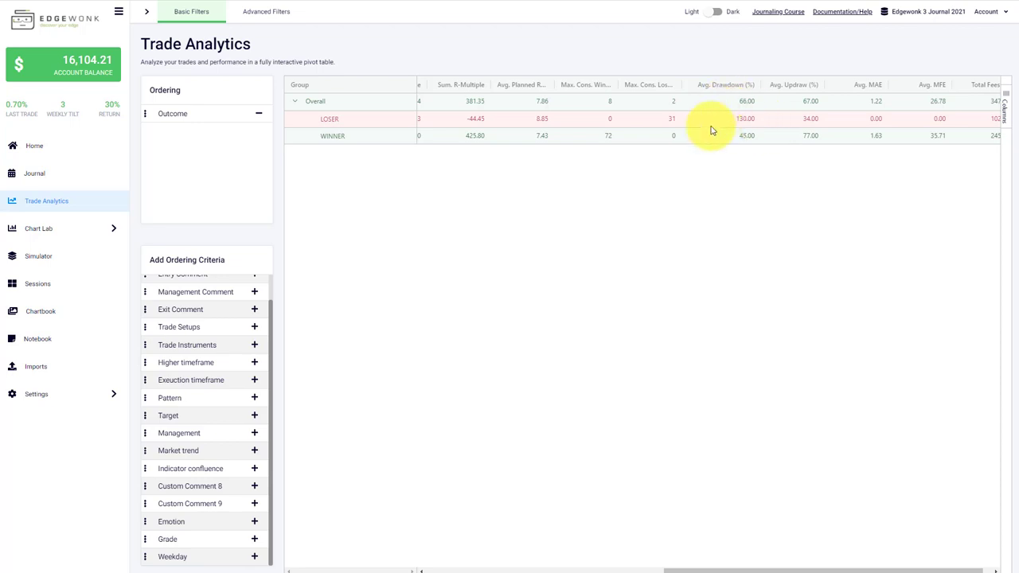
scroll(left, 3)
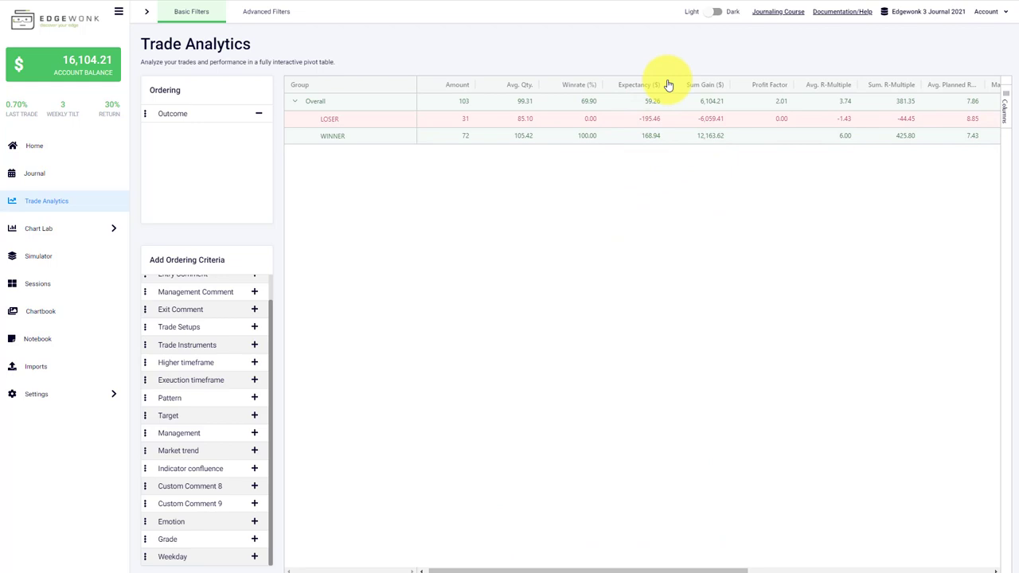
scroll(right, 3)
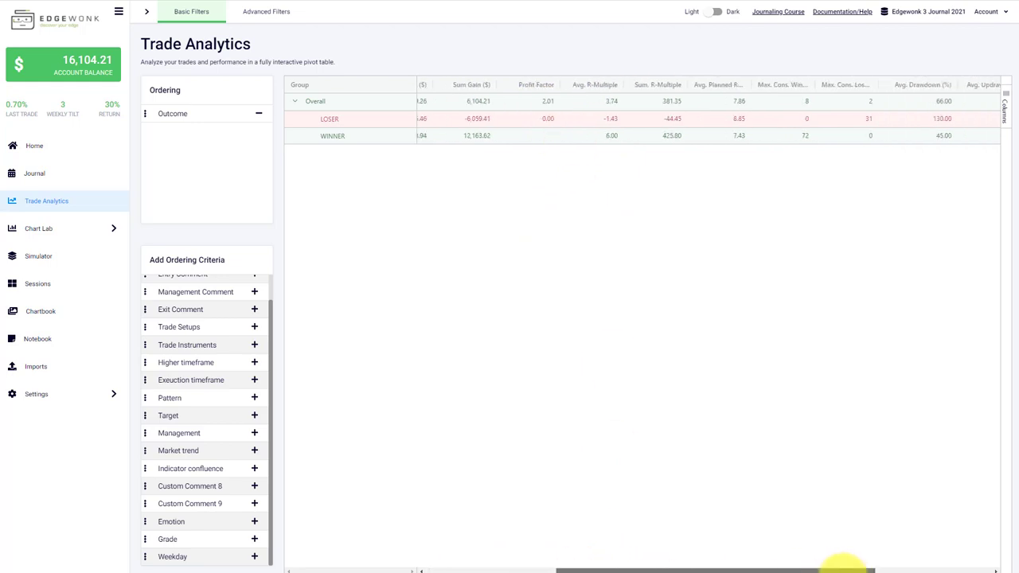
scroll(right, 3)
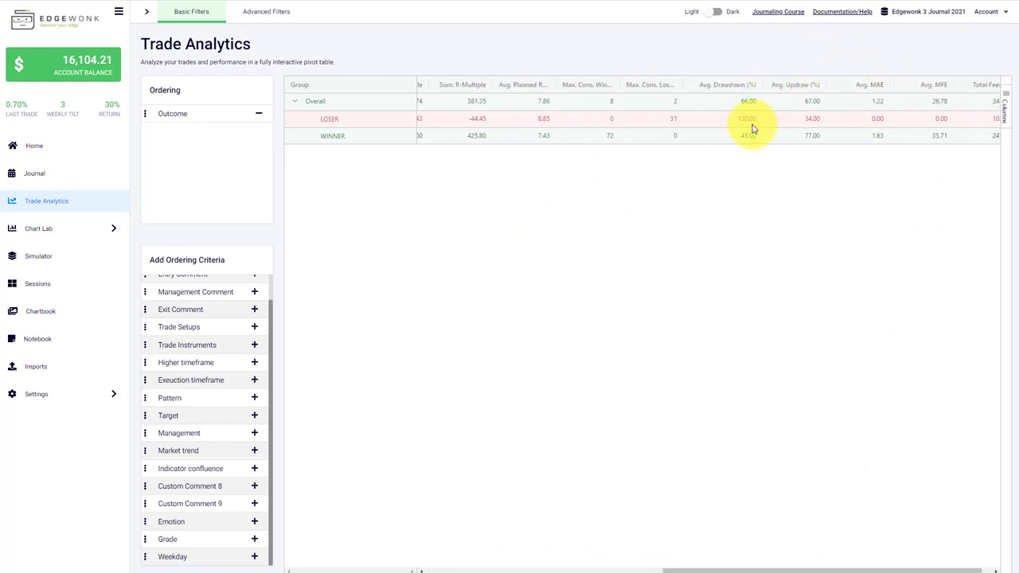
mouse_move(713, 123)
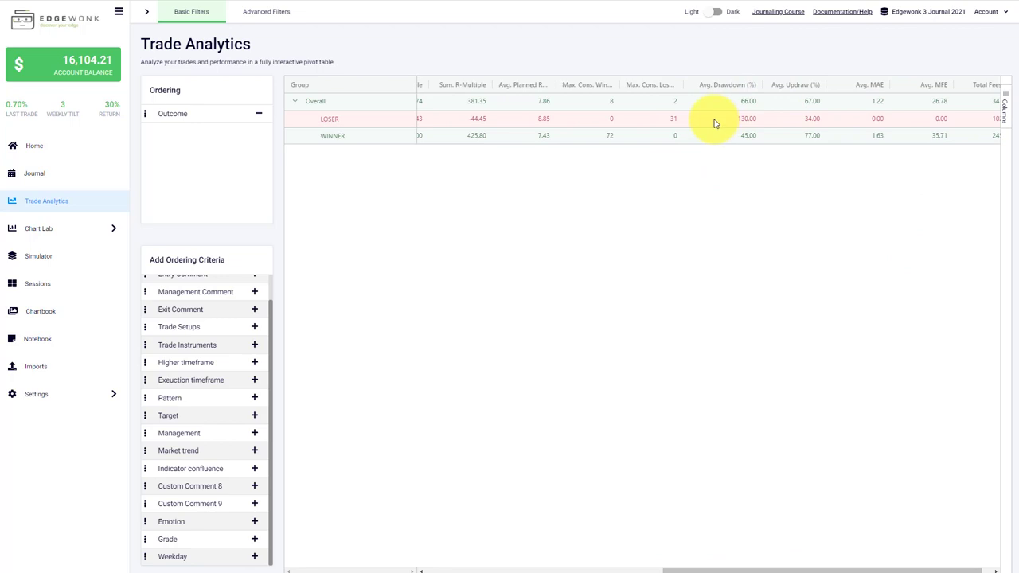
click(38, 229)
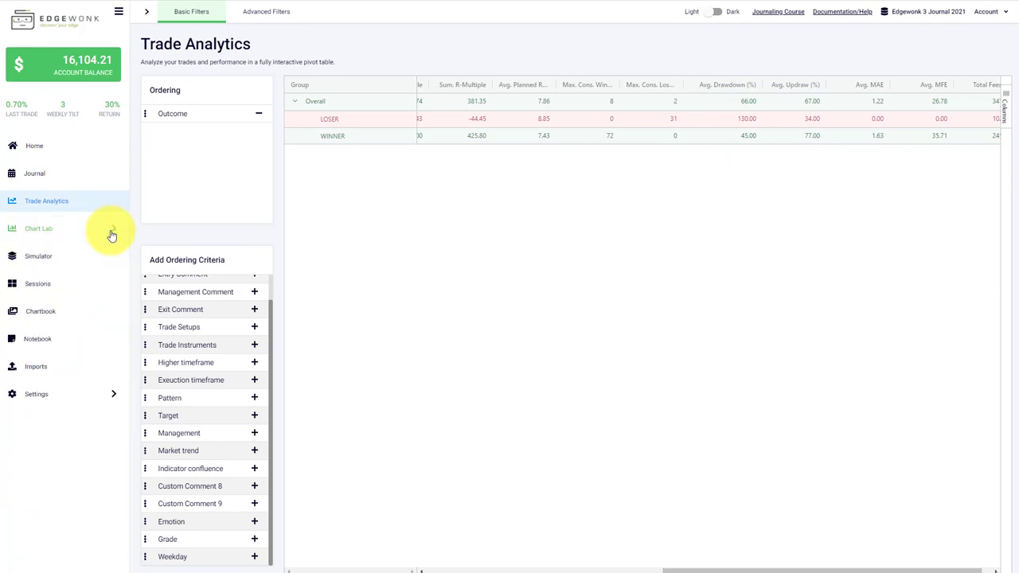
Swap the Outcome criterion for Weekday and expand Overall into per-day rows Friday through Wednesday.
click(258, 113)
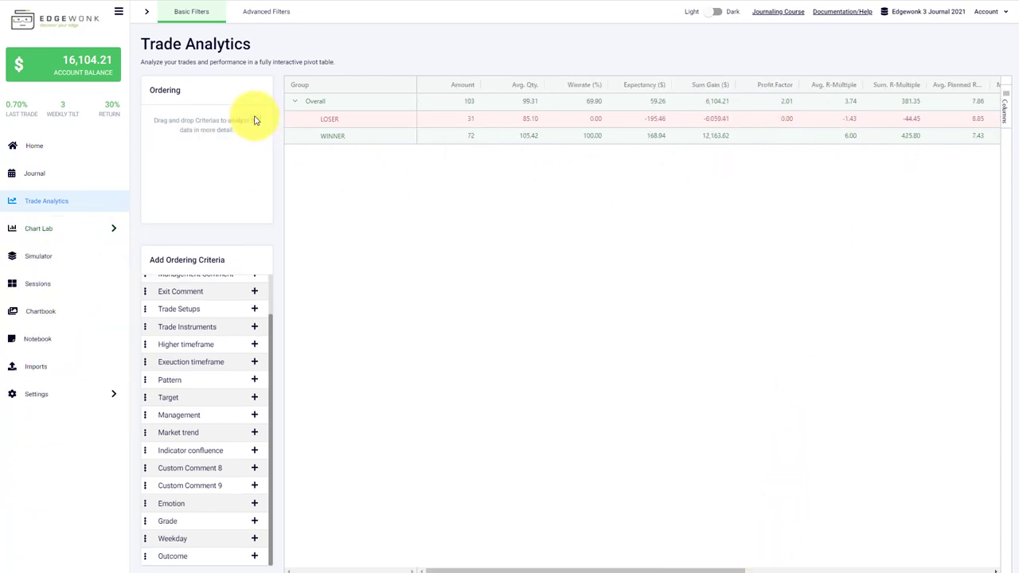
click(255, 538)
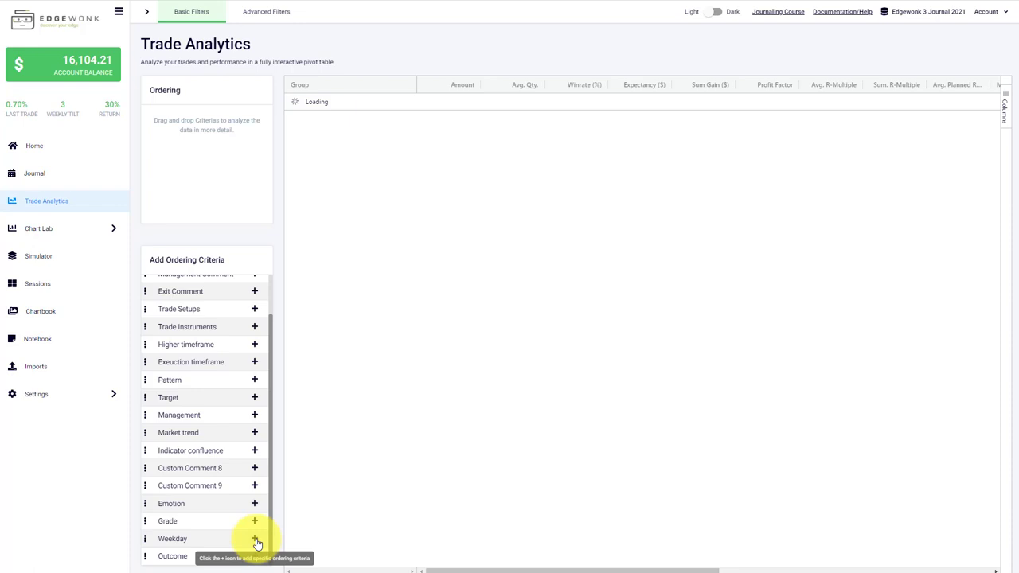
click(254, 538)
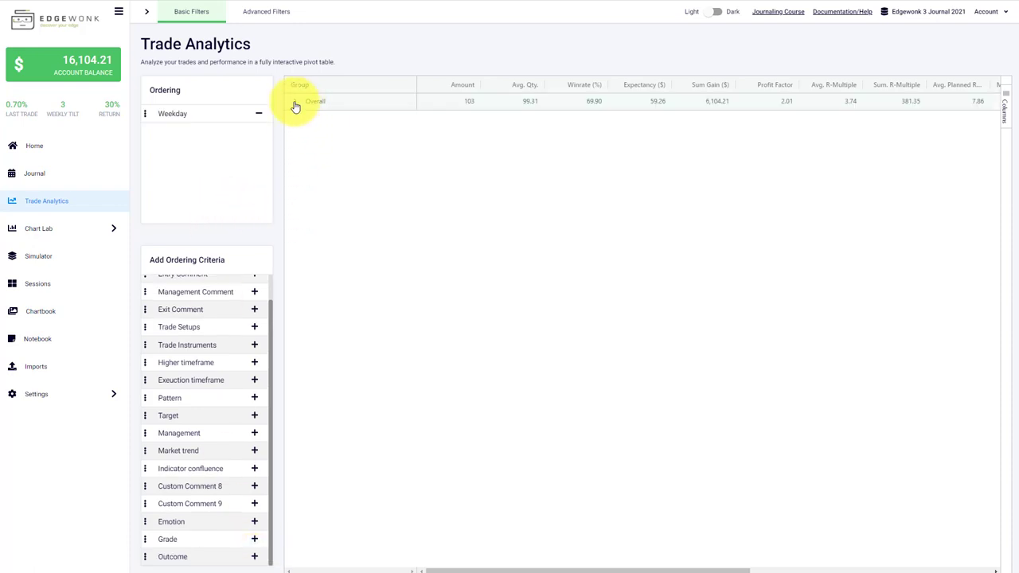
click(294, 102)
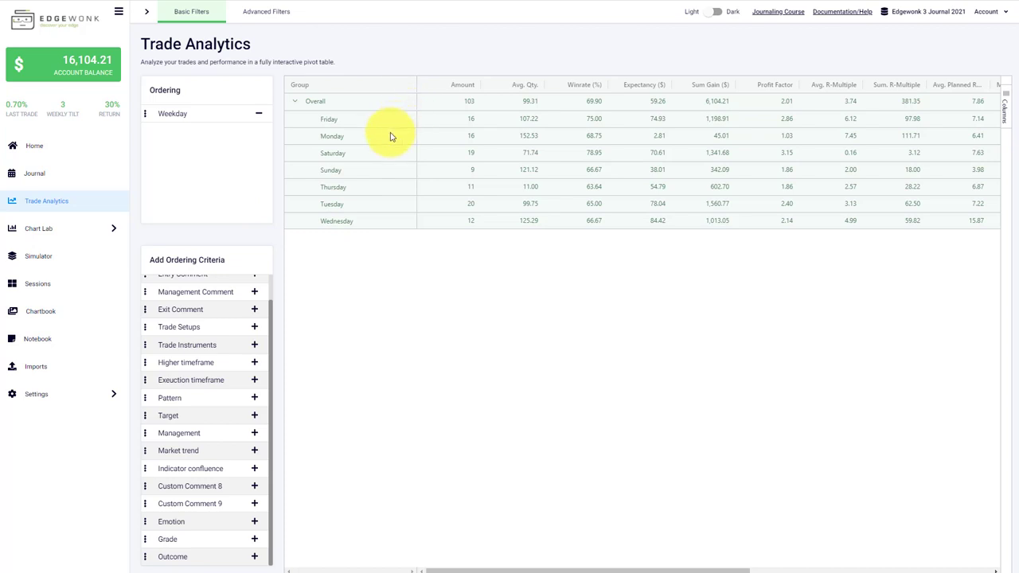
mouse_move(484, 164)
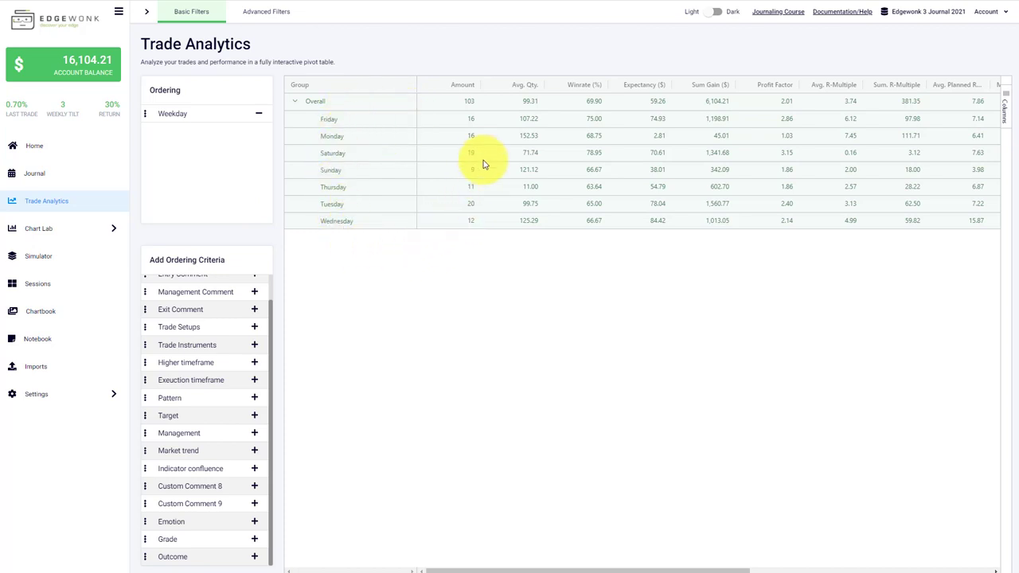
mouse_move(472, 226)
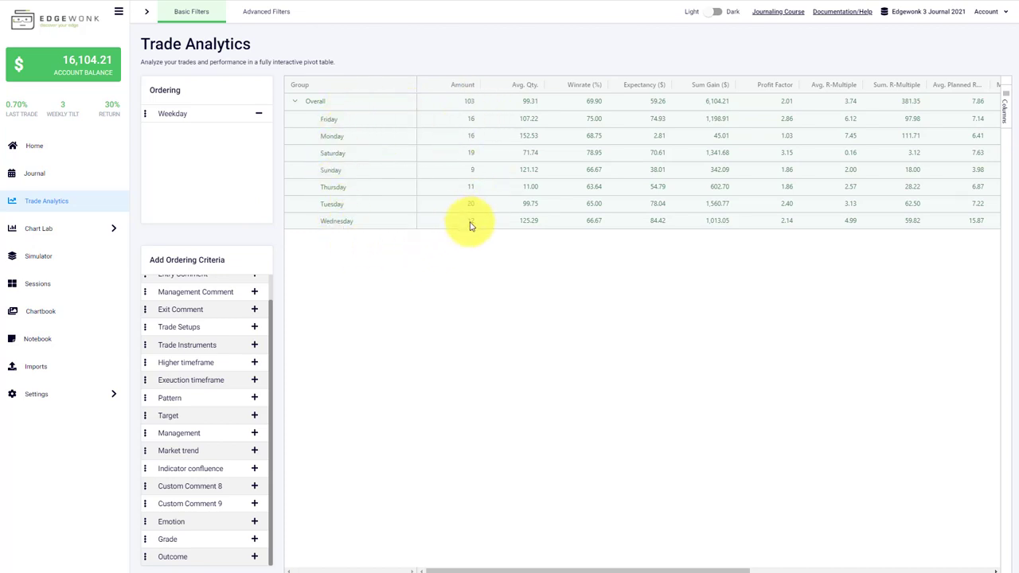
mouse_move(576, 200)
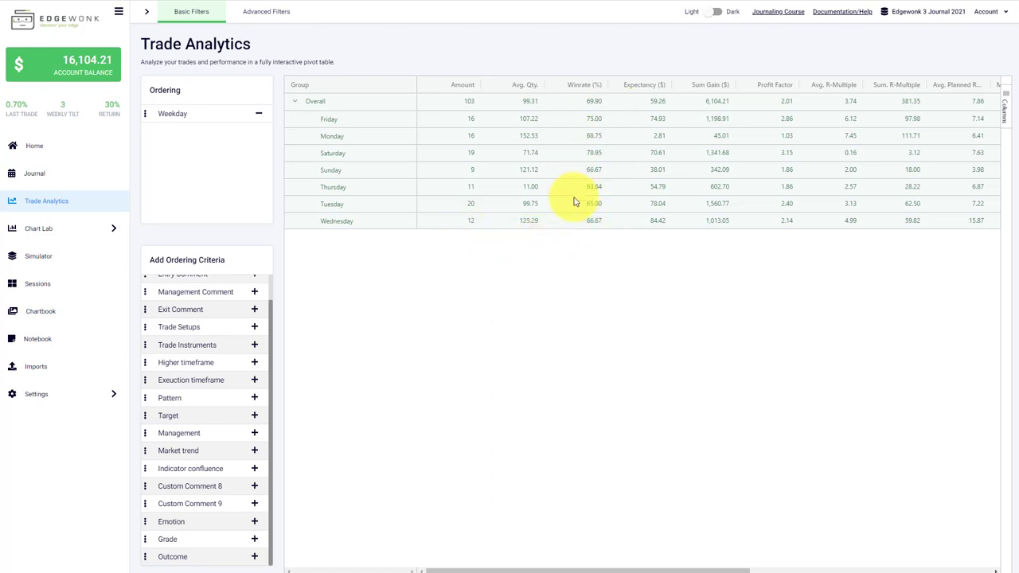
mouse_move(662, 148)
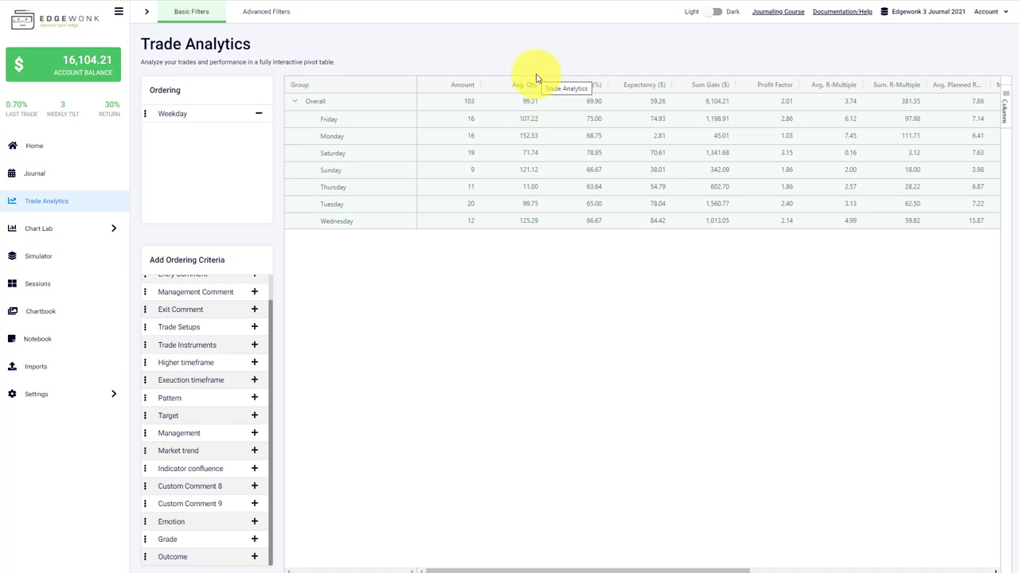
mouse_move(669, 231)
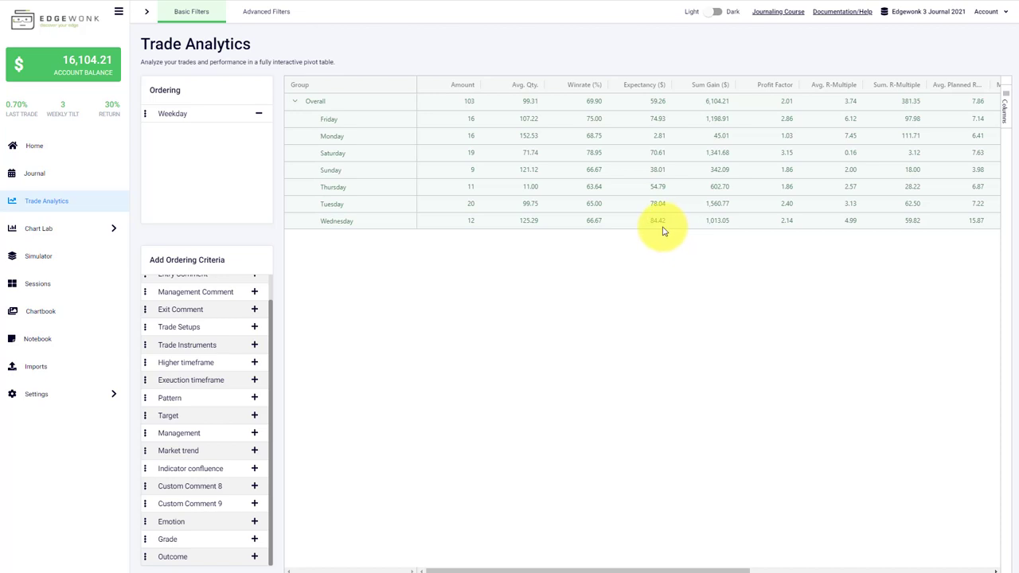
mouse_move(669, 239)
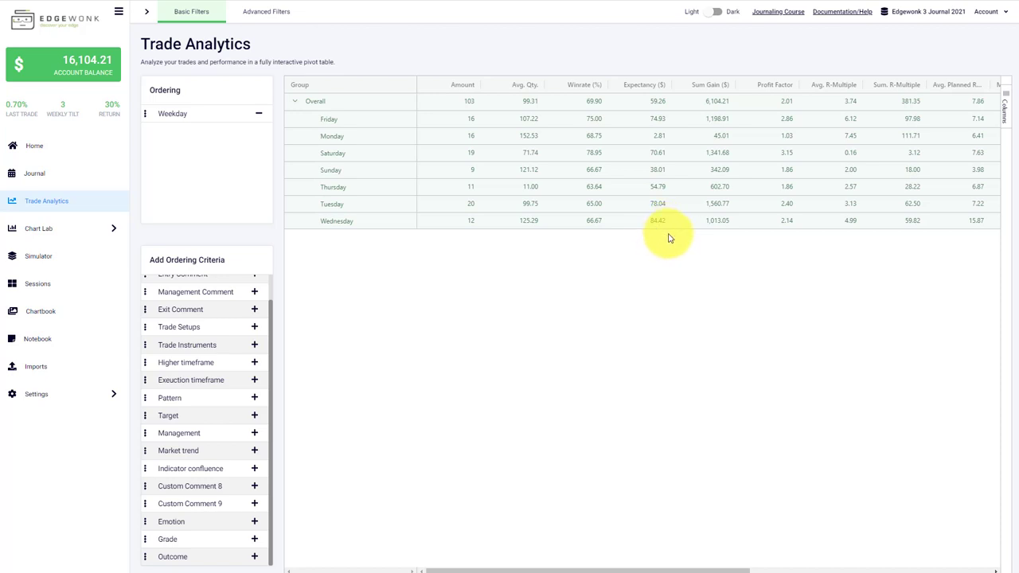
mouse_move(675, 230)
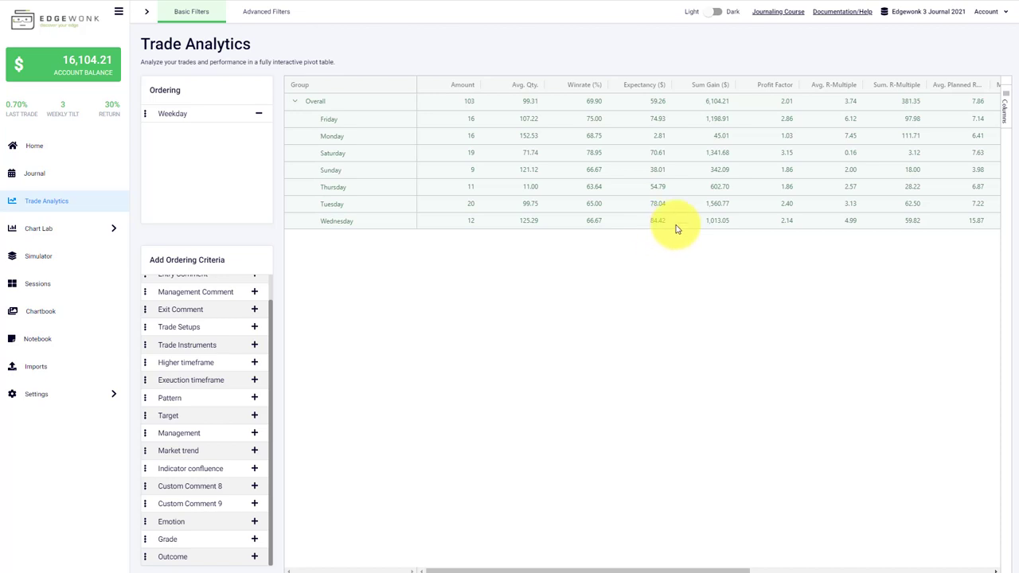
mouse_move(685, 220)
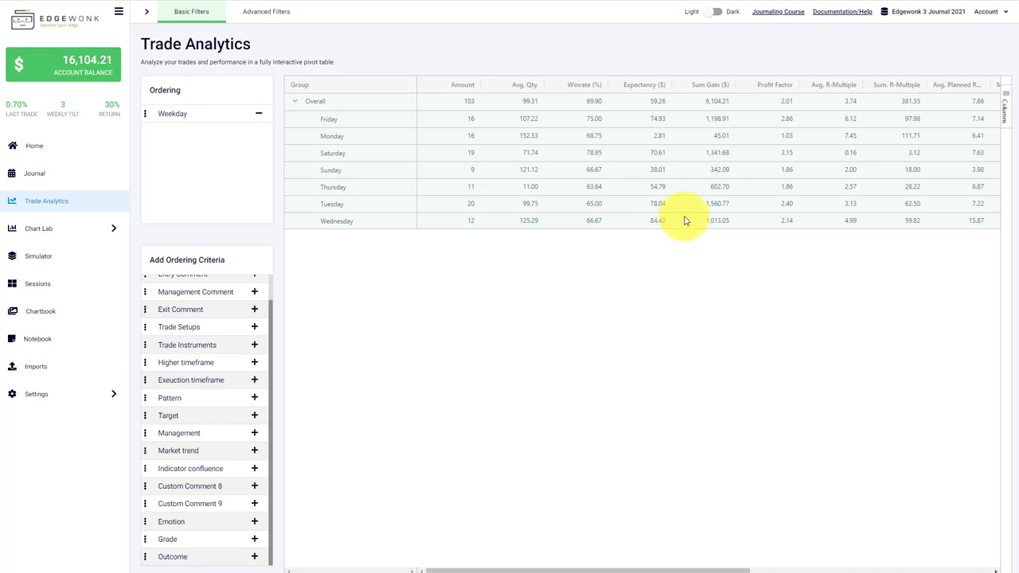
mouse_move(326, 143)
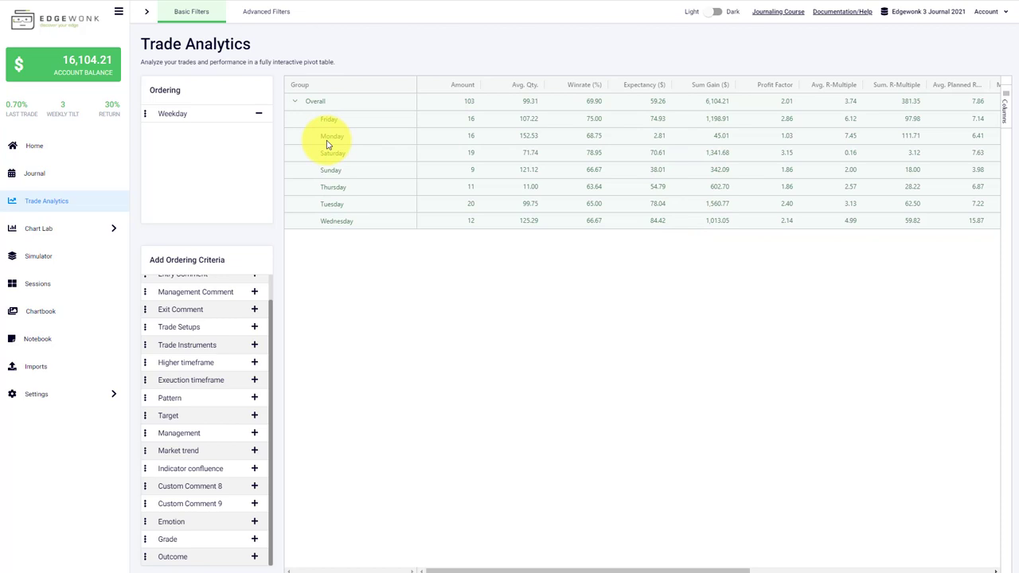
mouse_move(487, 150)
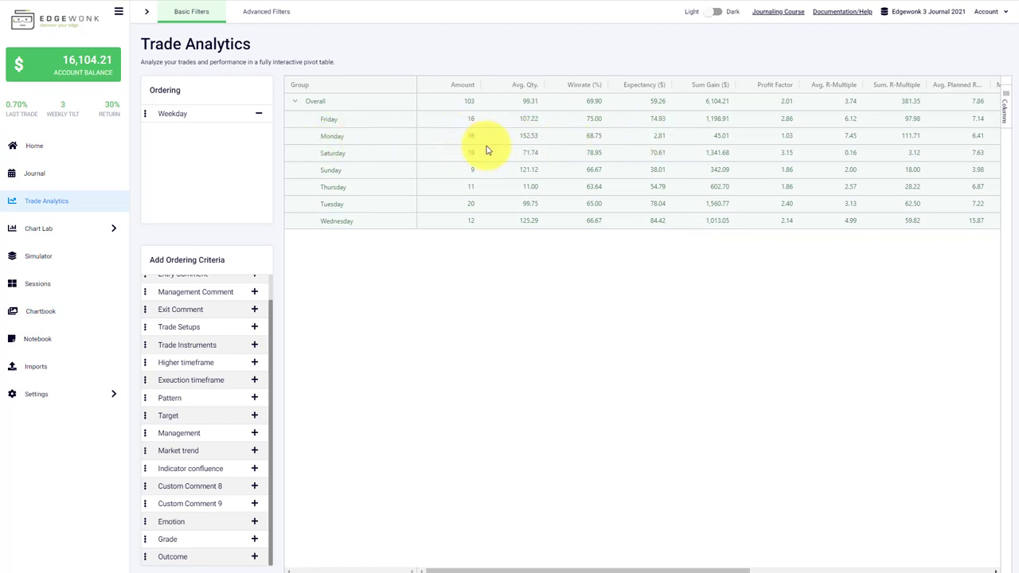
mouse_move(660, 134)
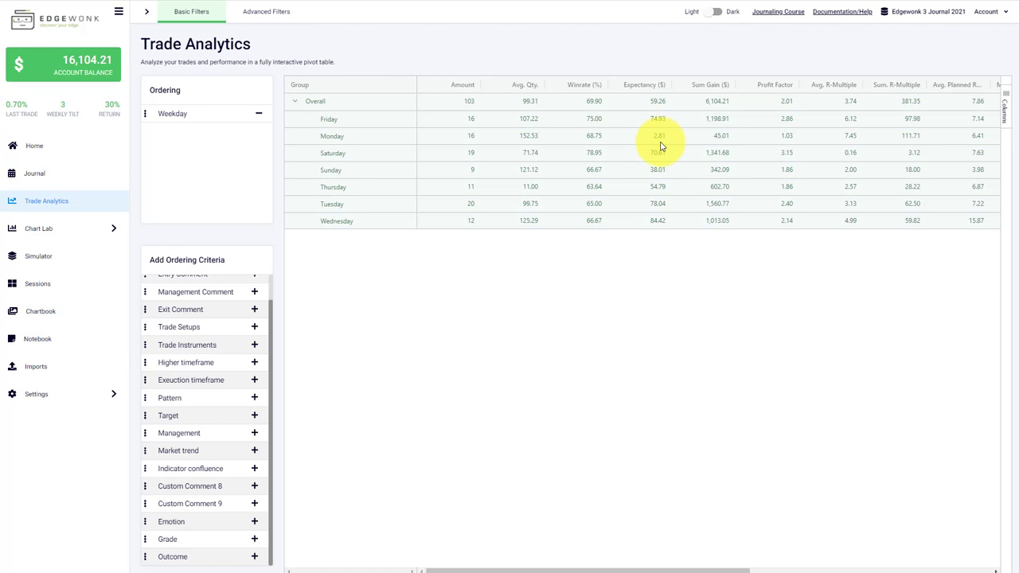
mouse_move(659, 134)
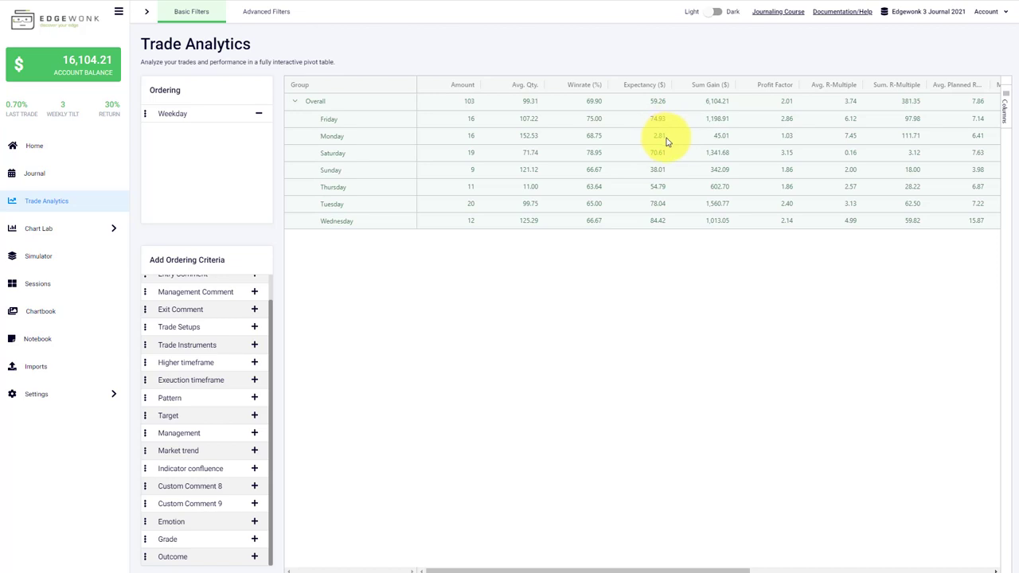
mouse_move(703, 132)
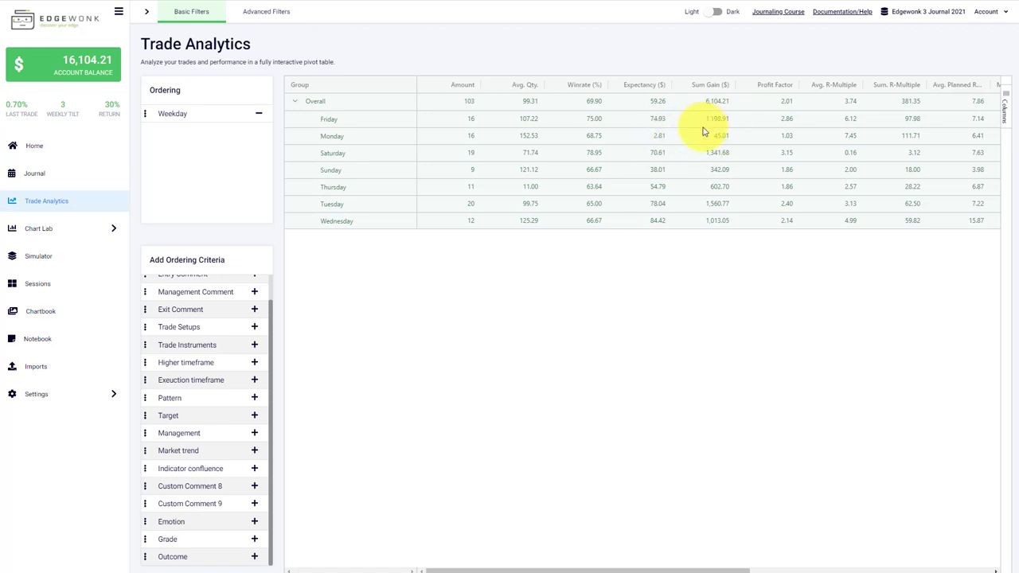
mouse_move(726, 143)
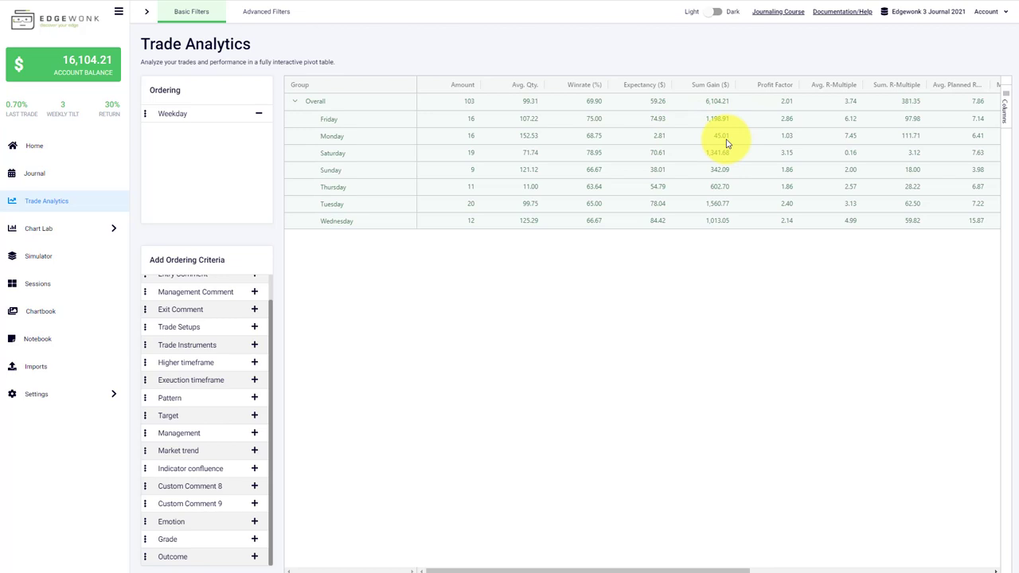
mouse_move(724, 118)
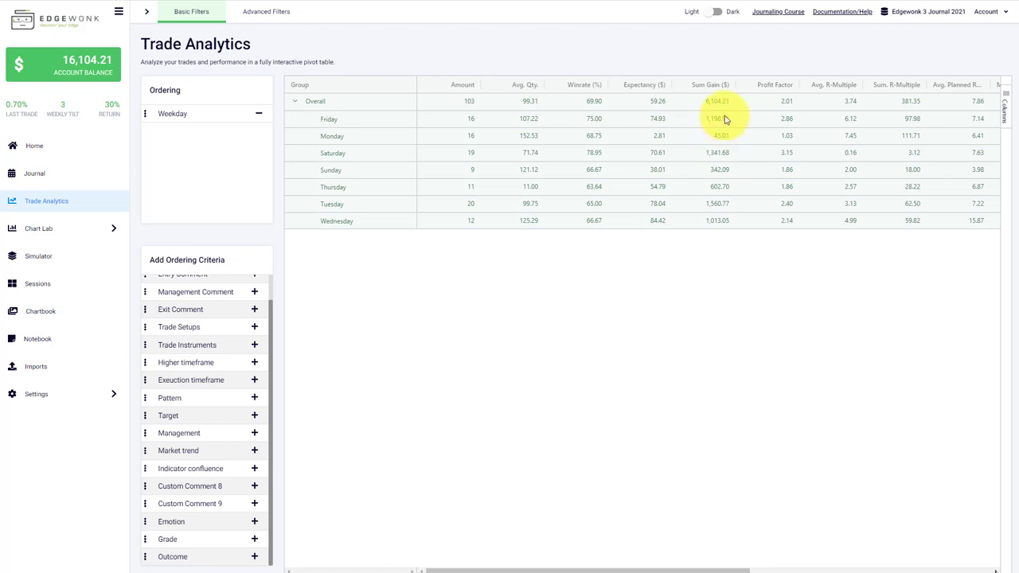
mouse_move(731, 233)
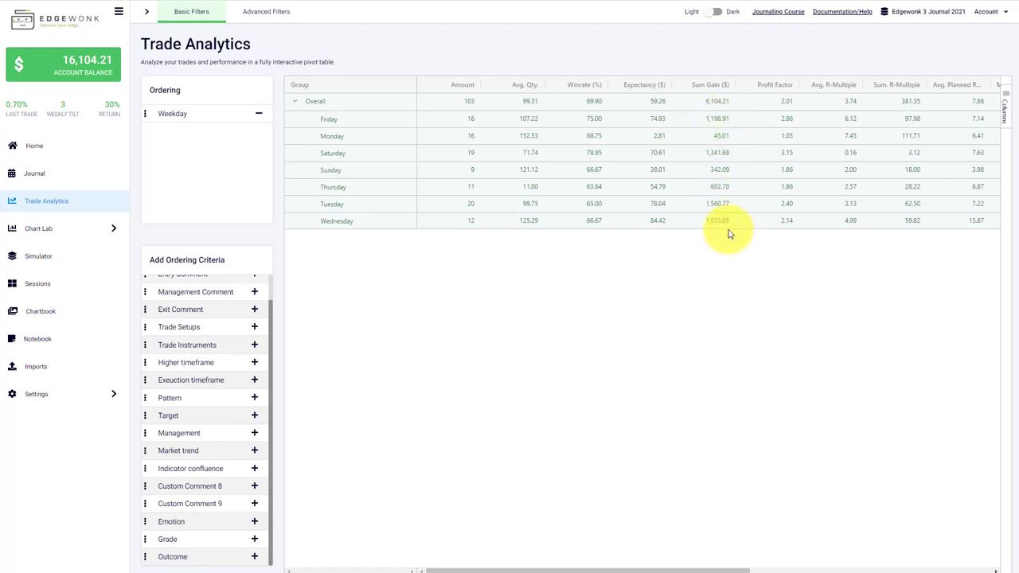
mouse_move(310, 147)
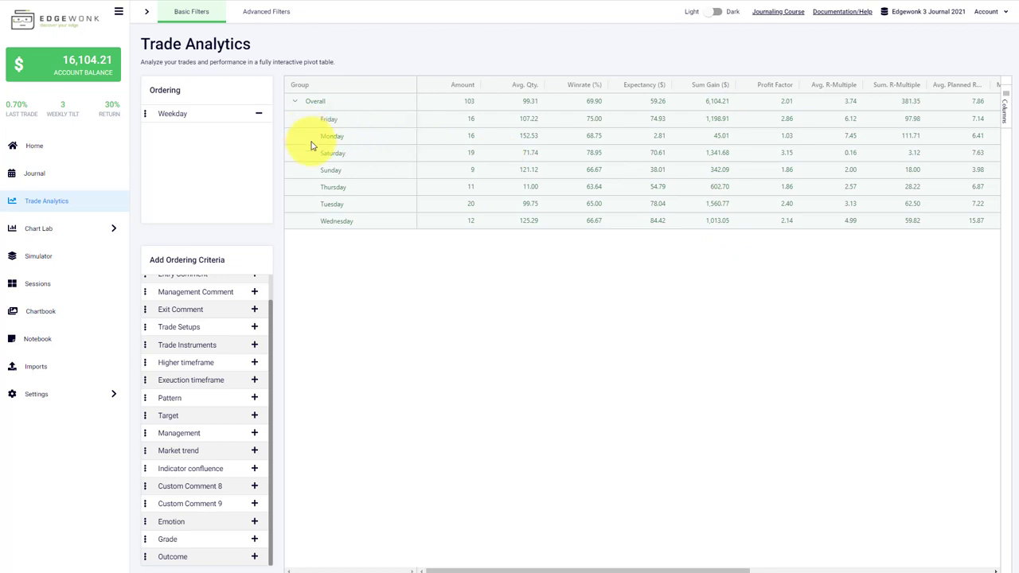
mouse_move(363, 142)
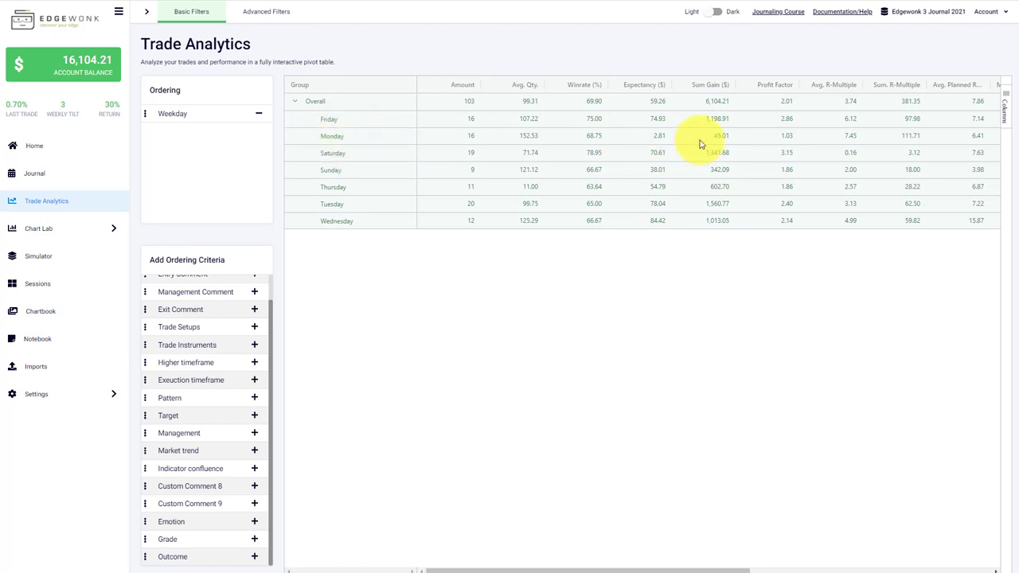
mouse_move(347, 138)
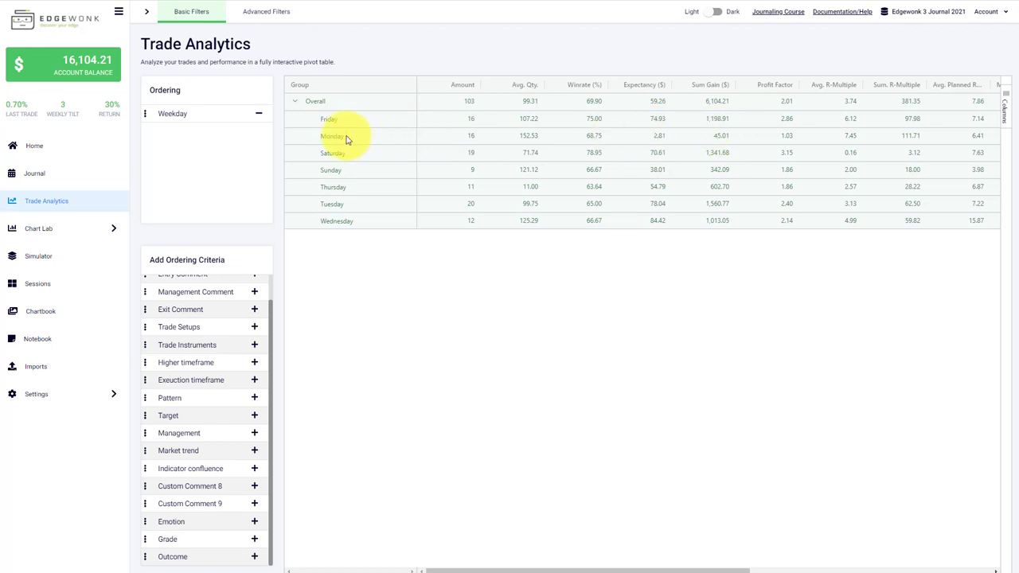
mouse_move(385, 151)
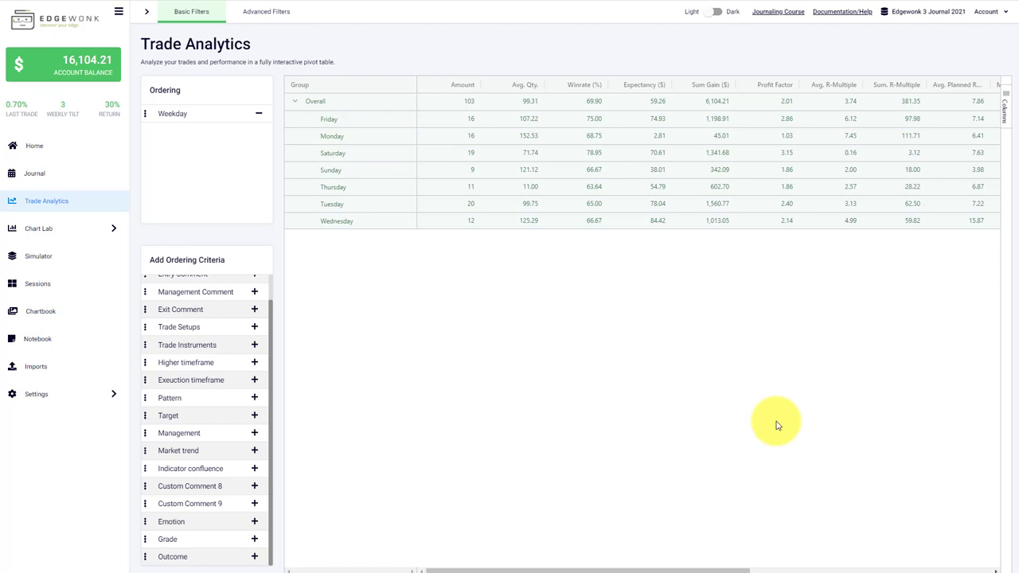
Review the per-weekday columns to the right, then drop Weekday so only the Overall row remains.
scroll(right, 3)
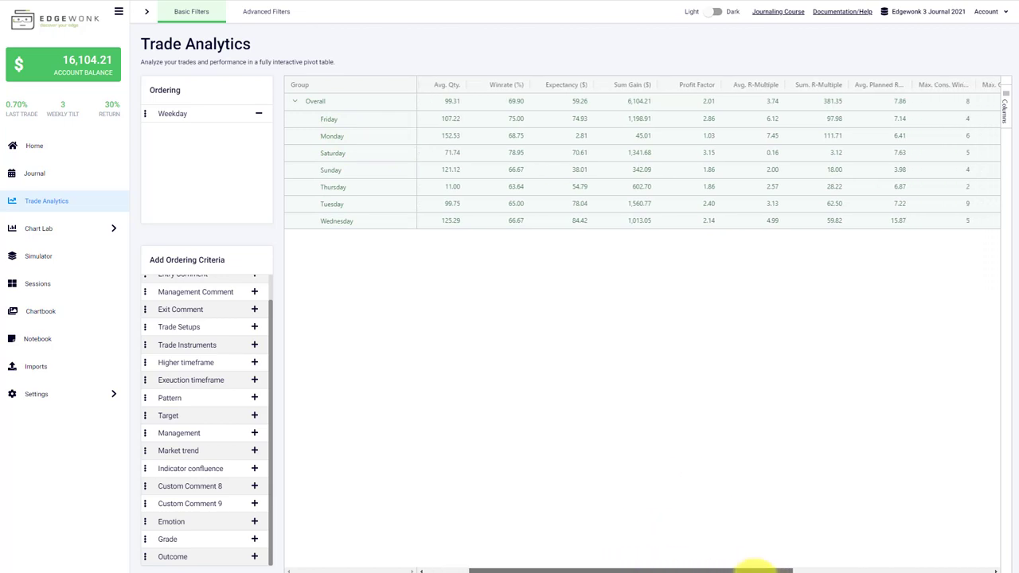
scroll(right, 3)
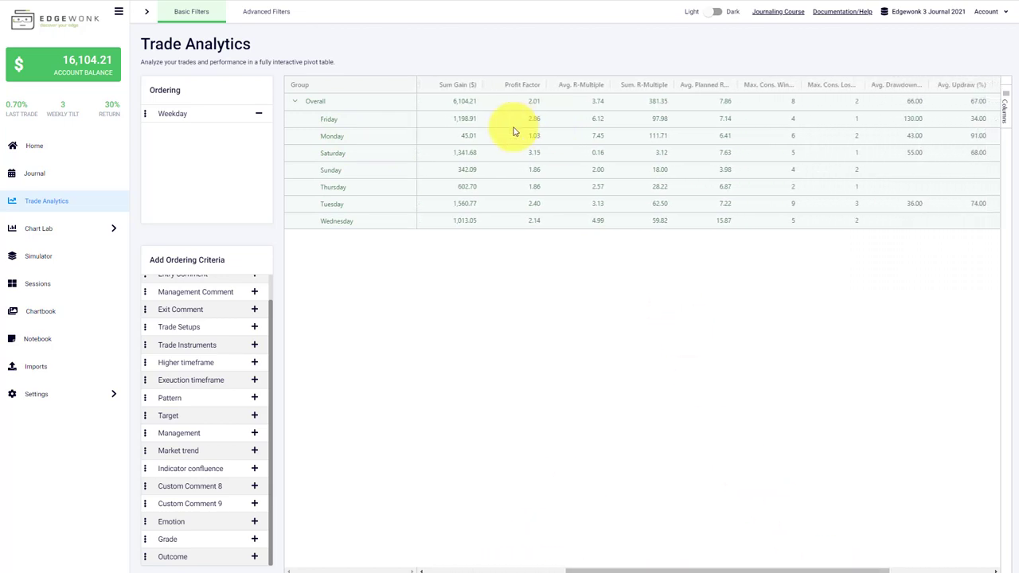
mouse_move(527, 137)
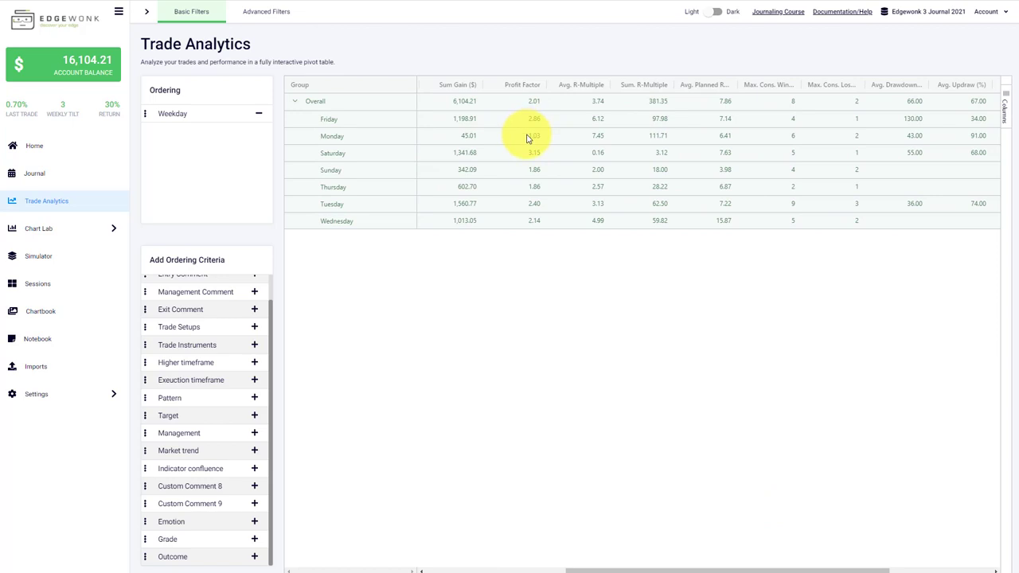
mouse_move(703, 161)
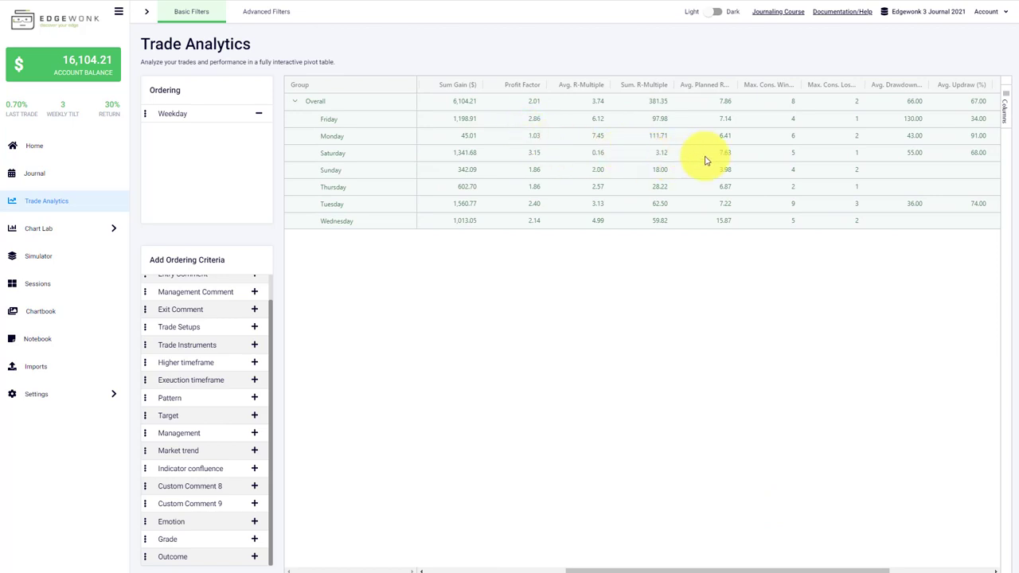
click(258, 113)
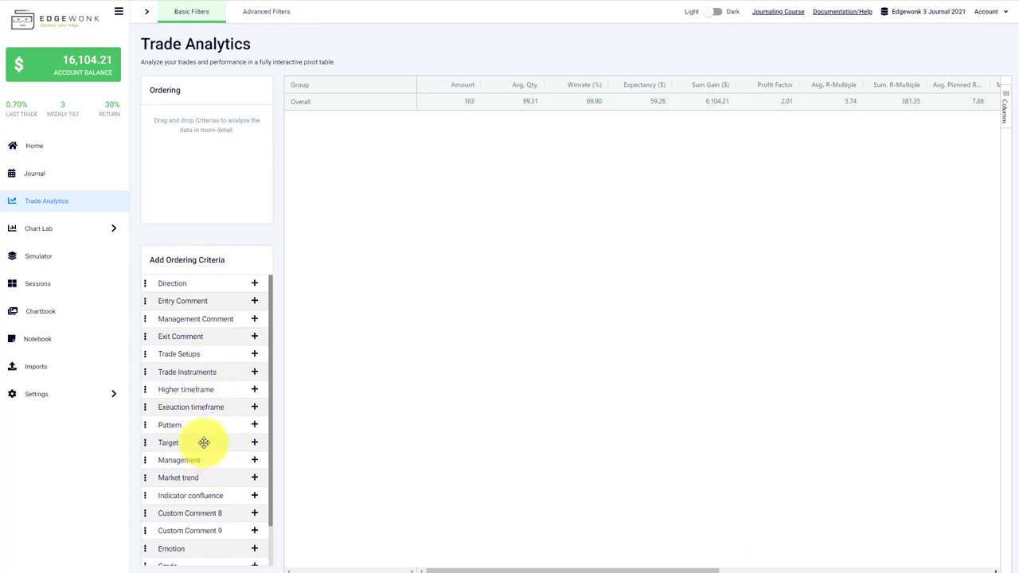
scroll(down, 3)
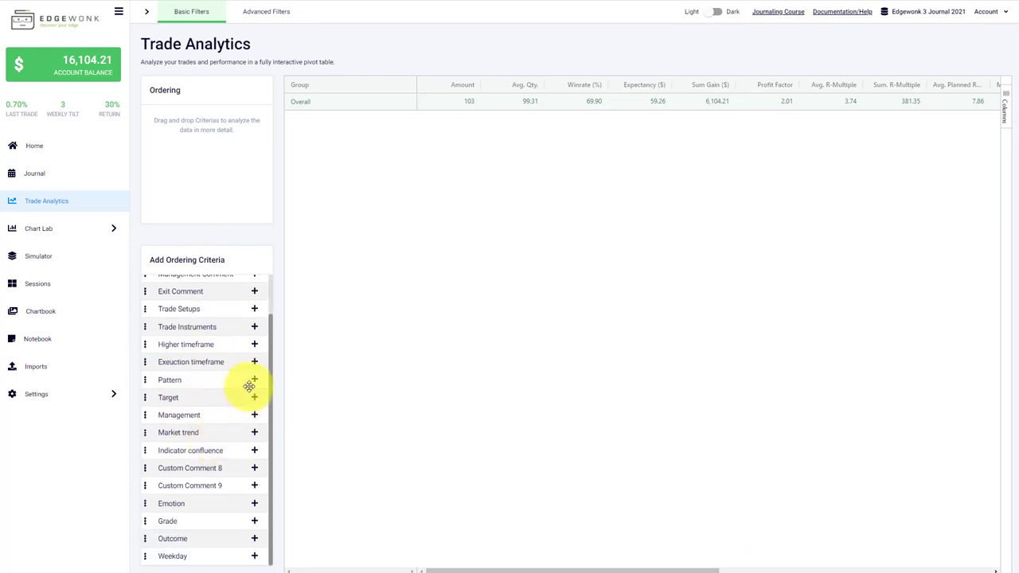
mouse_move(226, 362)
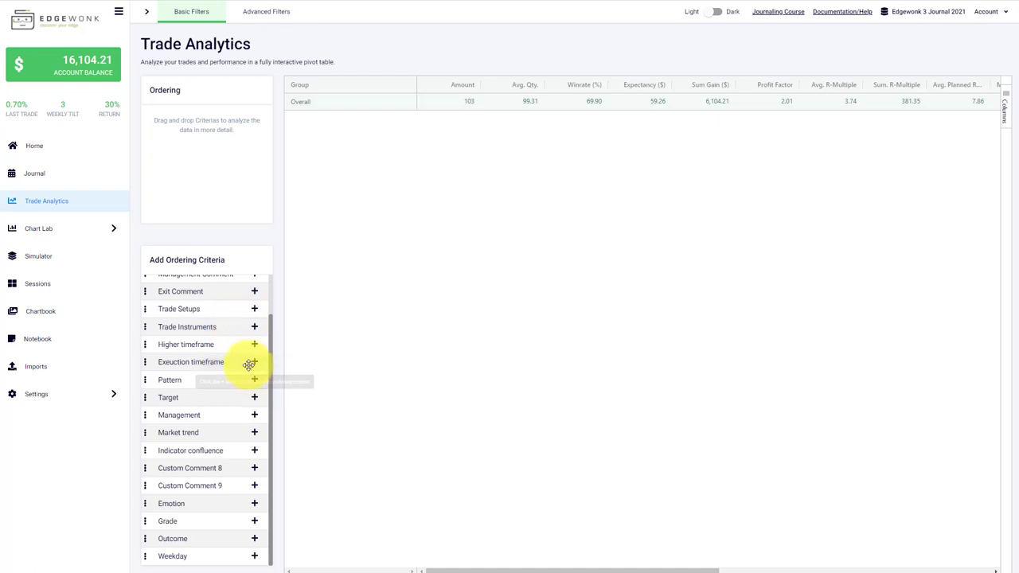
click(254, 344)
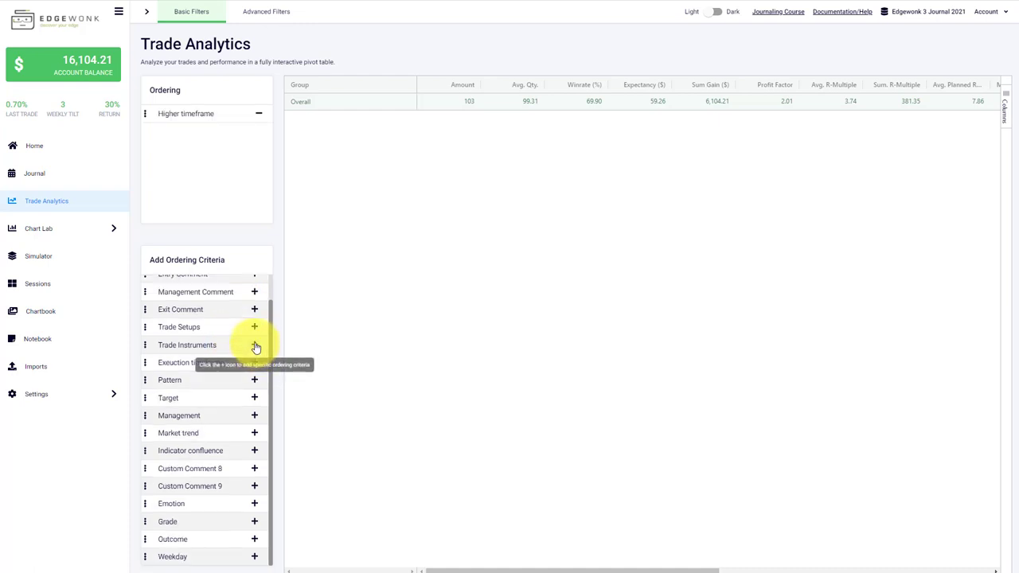
click(255, 344)
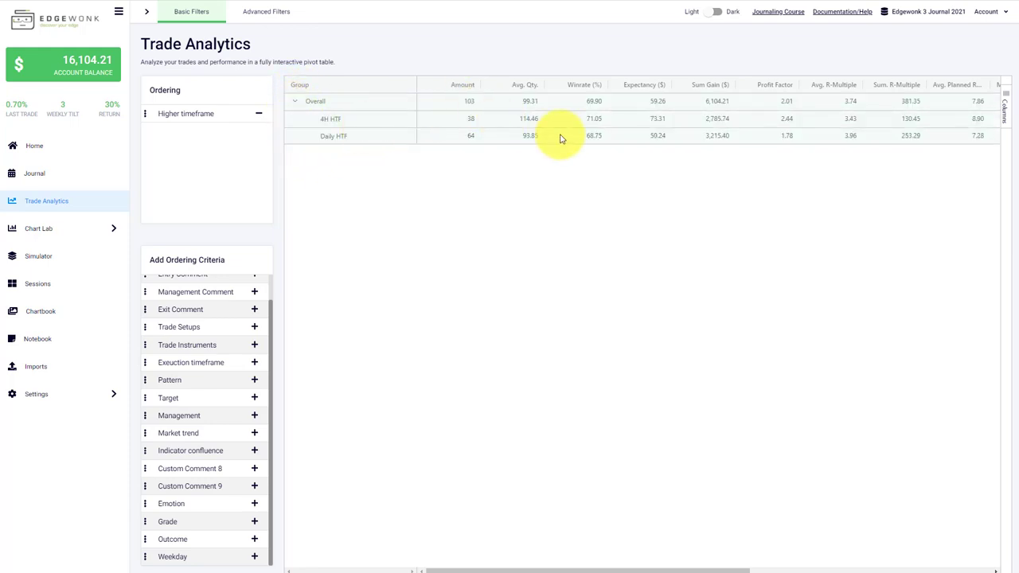
mouse_move(665, 127)
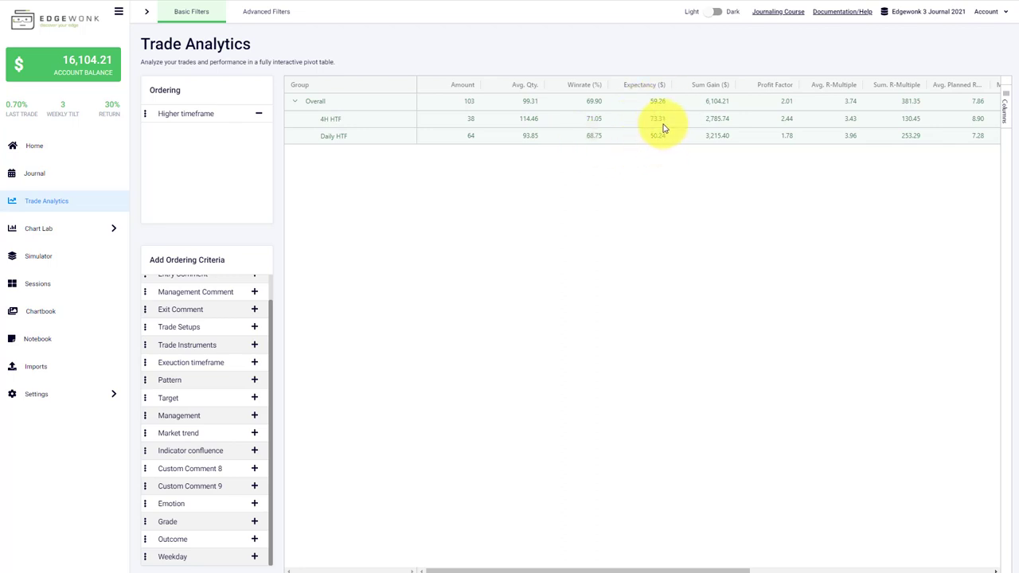
mouse_move(354, 141)
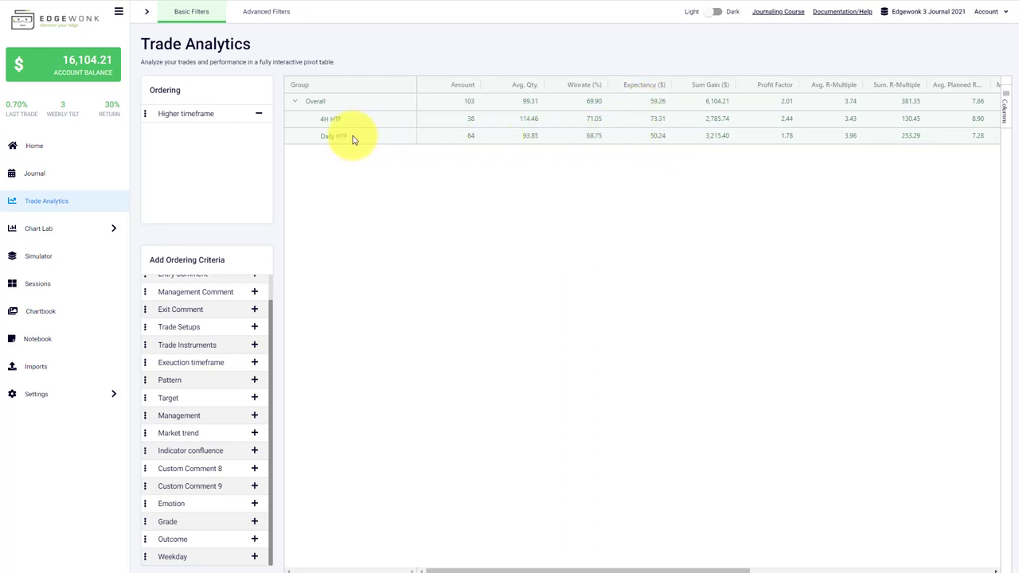
mouse_move(643, 120)
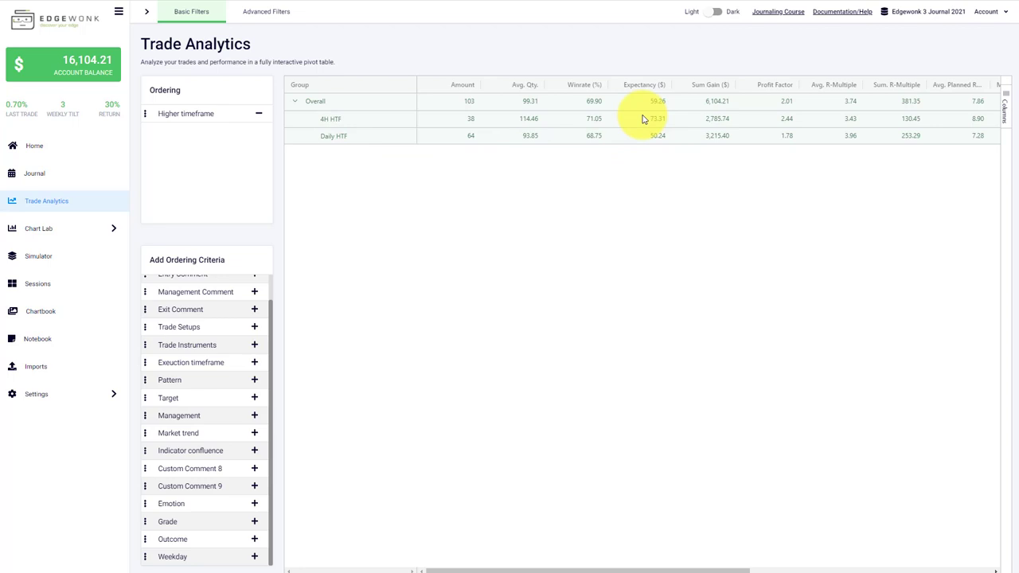
mouse_move(665, 142)
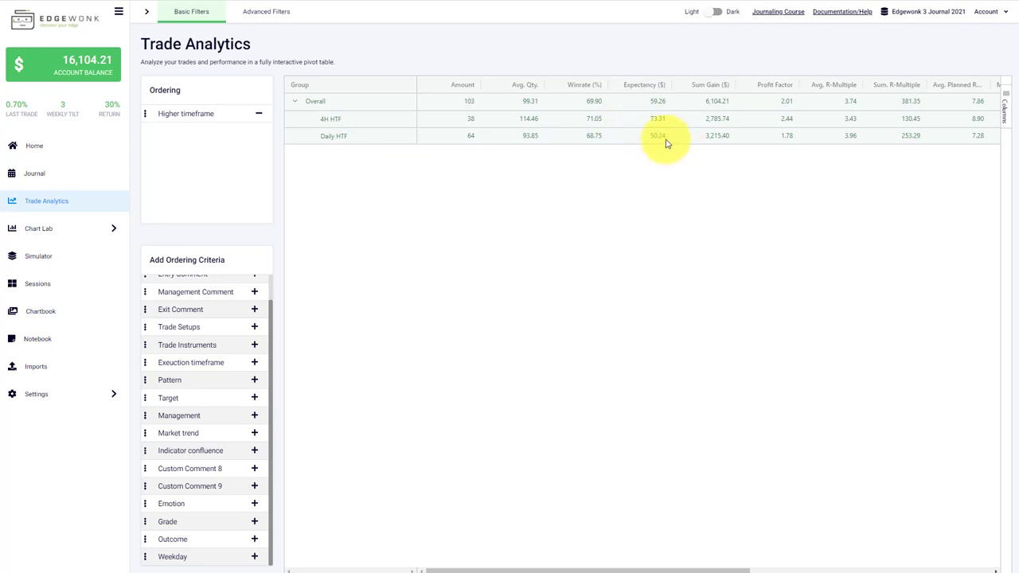
mouse_move(704, 512)
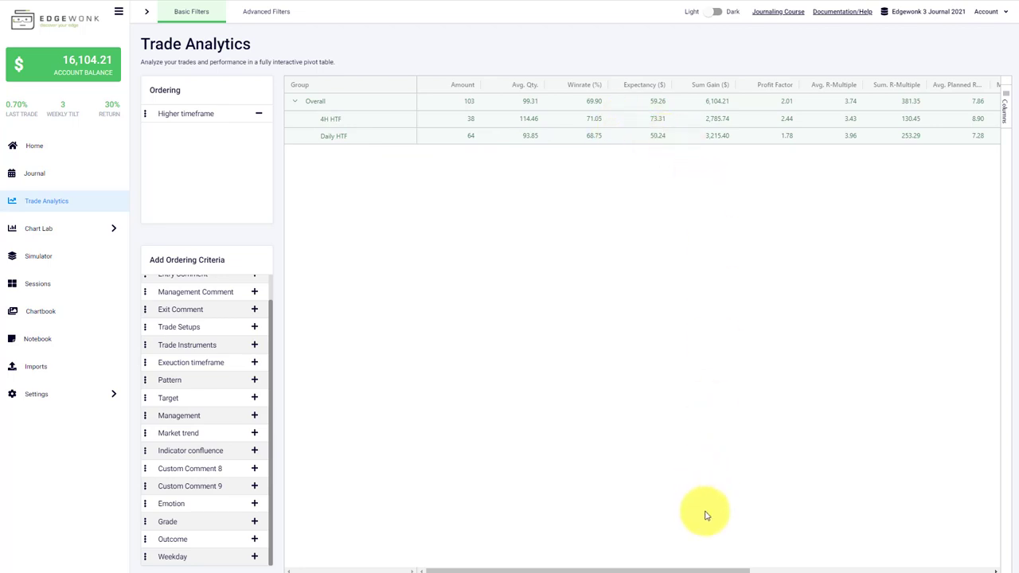
mouse_move(702, 557)
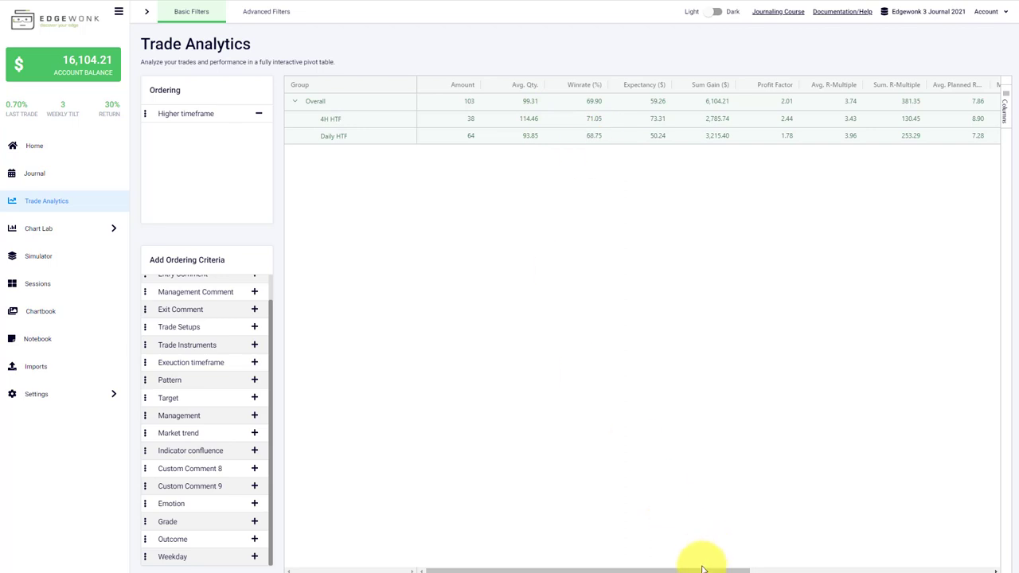
scroll(right, 3)
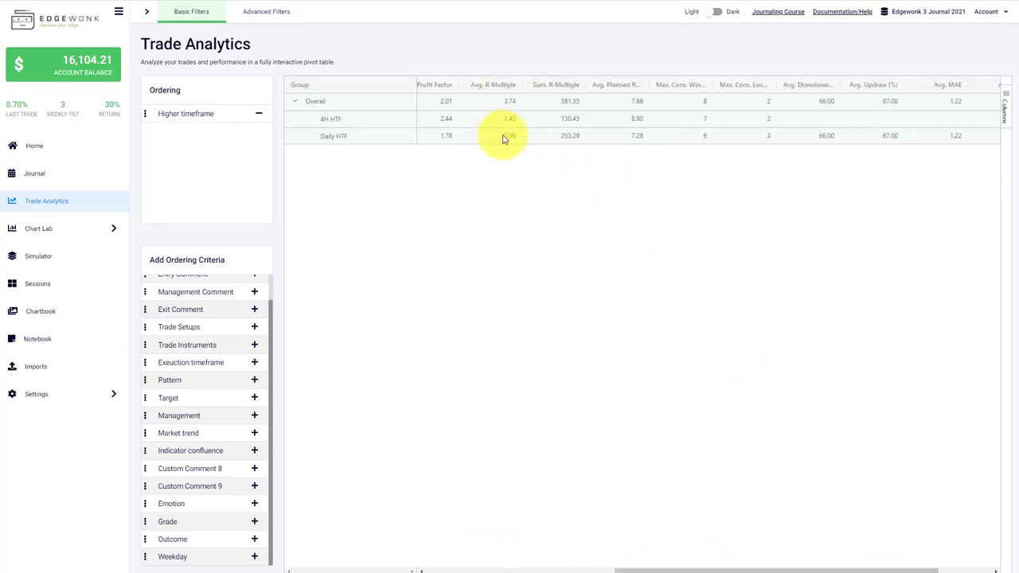
mouse_move(883, 156)
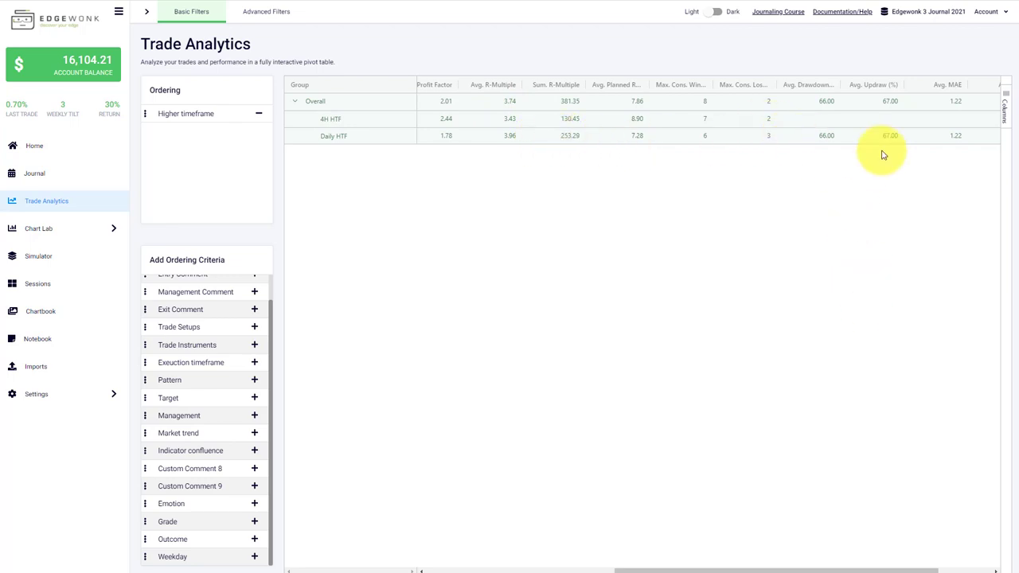
mouse_move(771, 482)
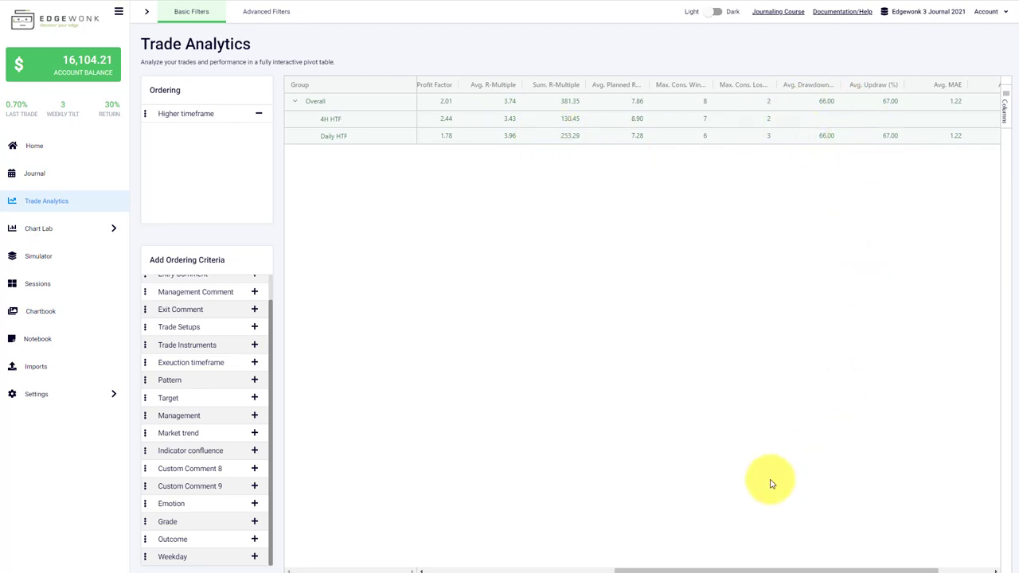
Drop the Higher timeframe criterion, leaving a single Overall row for 103 trades.
click(258, 113)
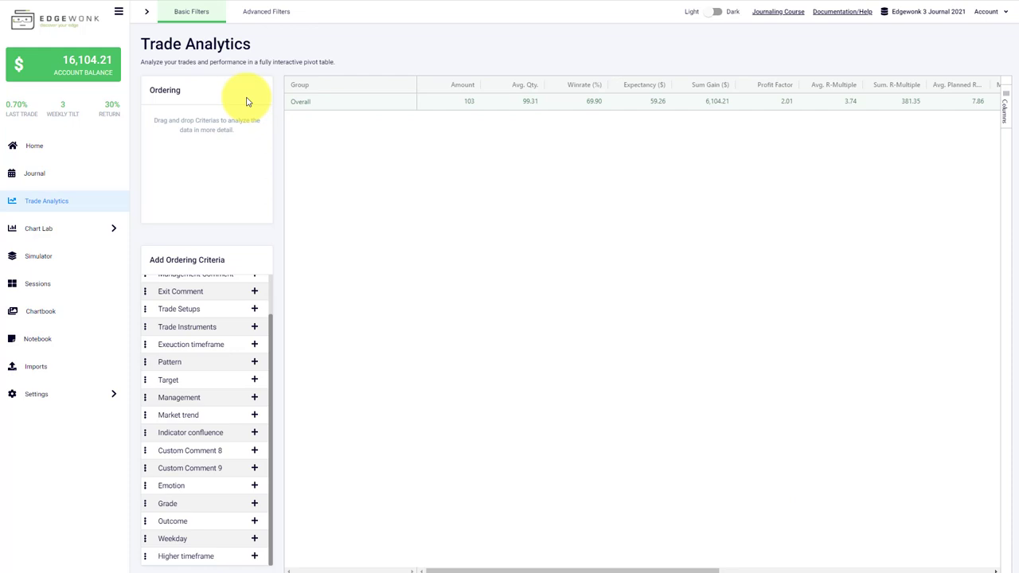
mouse_move(247, 80)
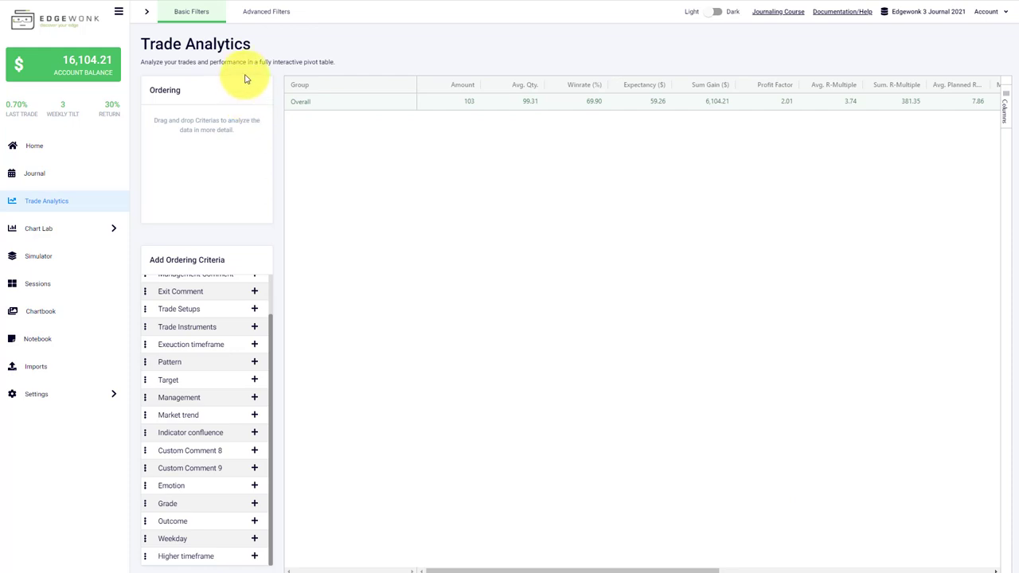
mouse_move(246, 118)
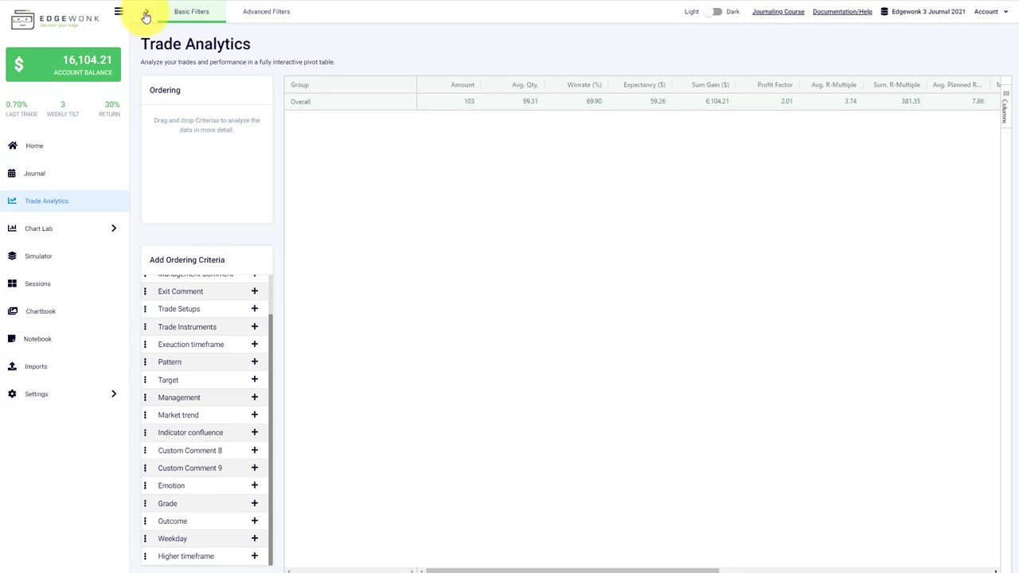
Expand Basic Filters and limit Last Trades to 50.
click(147, 14)
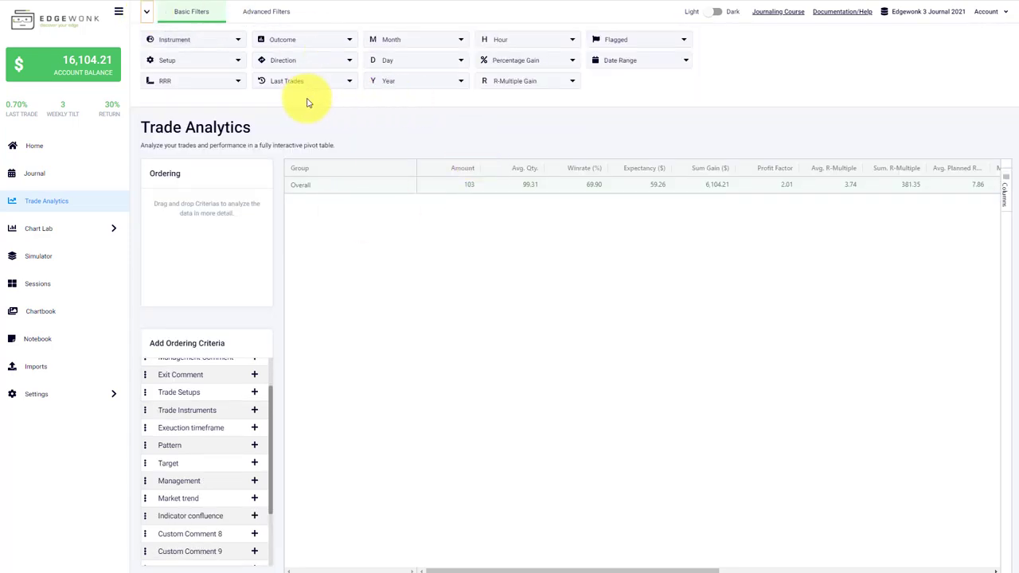
mouse_move(204, 261)
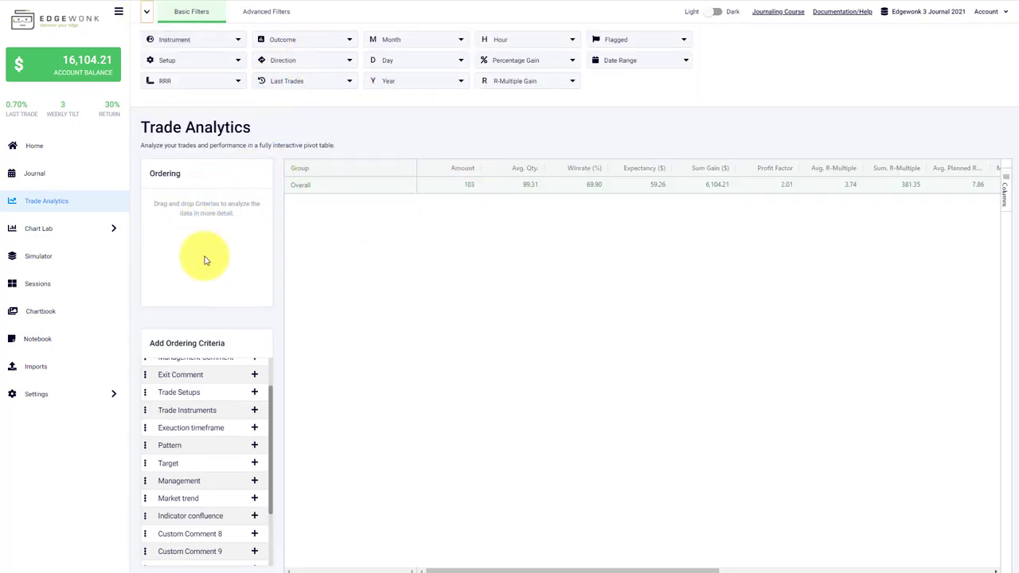
mouse_move(444, 94)
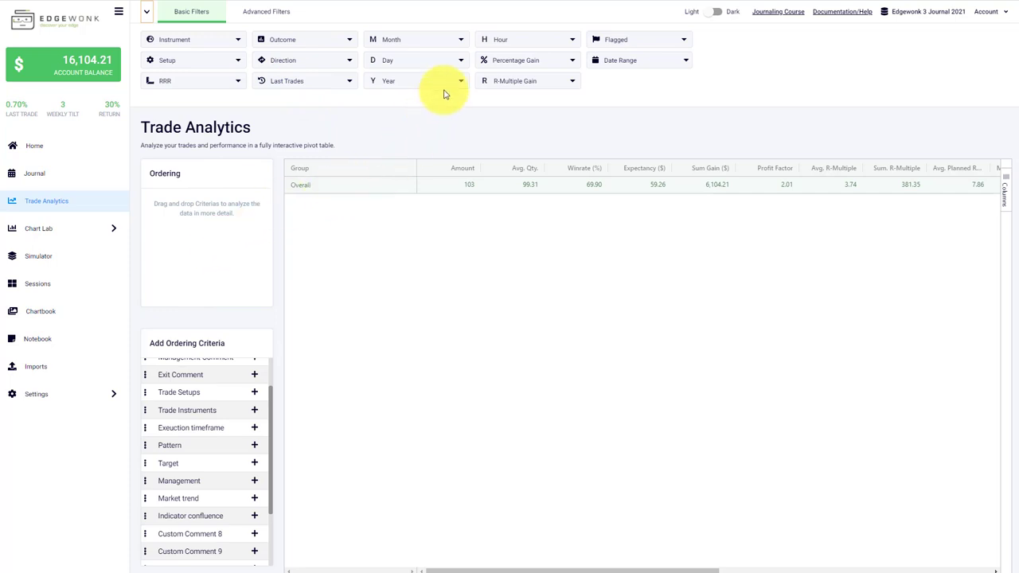
click(460, 38)
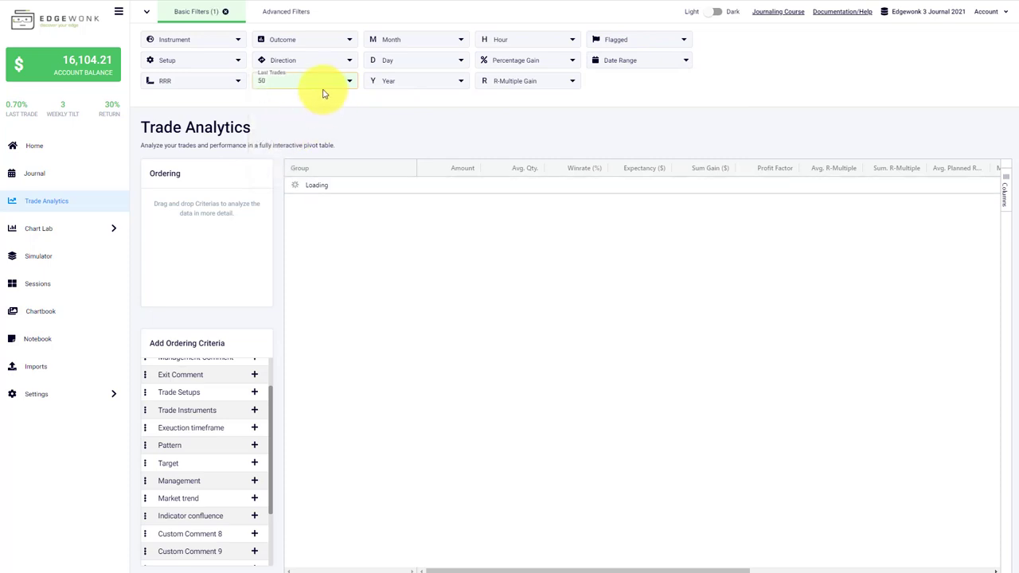
mouse_move(398, 129)
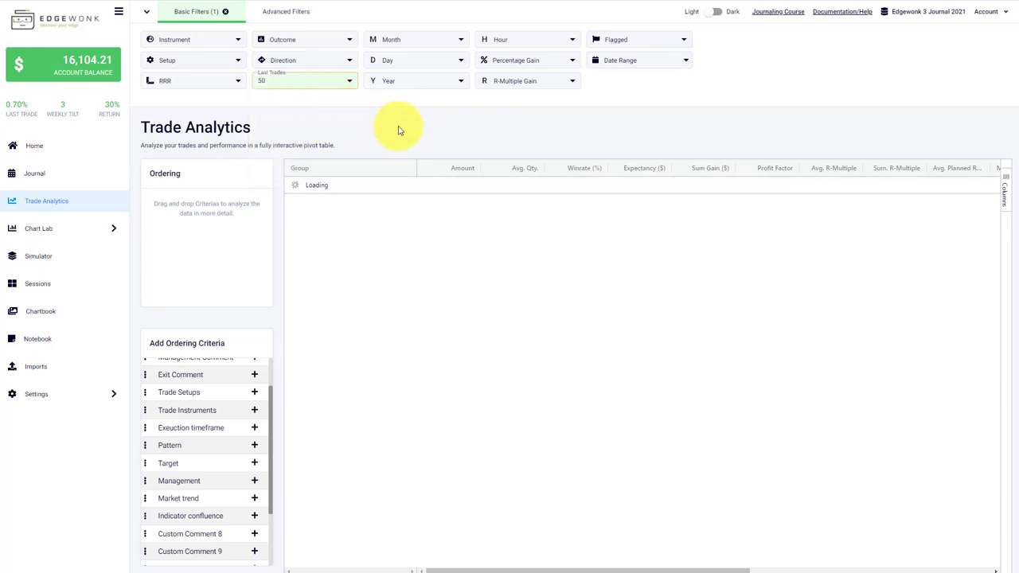
mouse_move(408, 128)
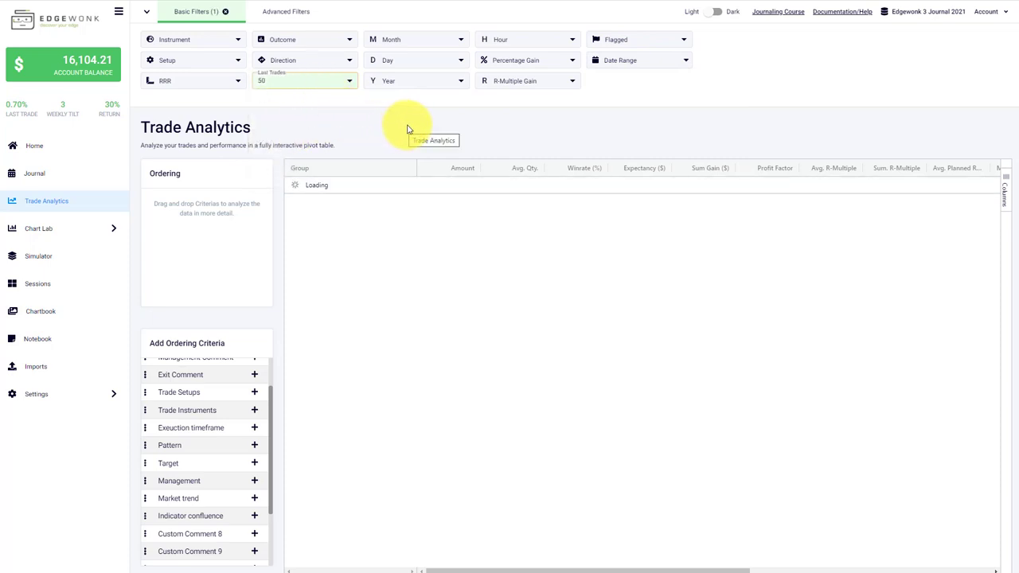
mouse_move(327, 83)
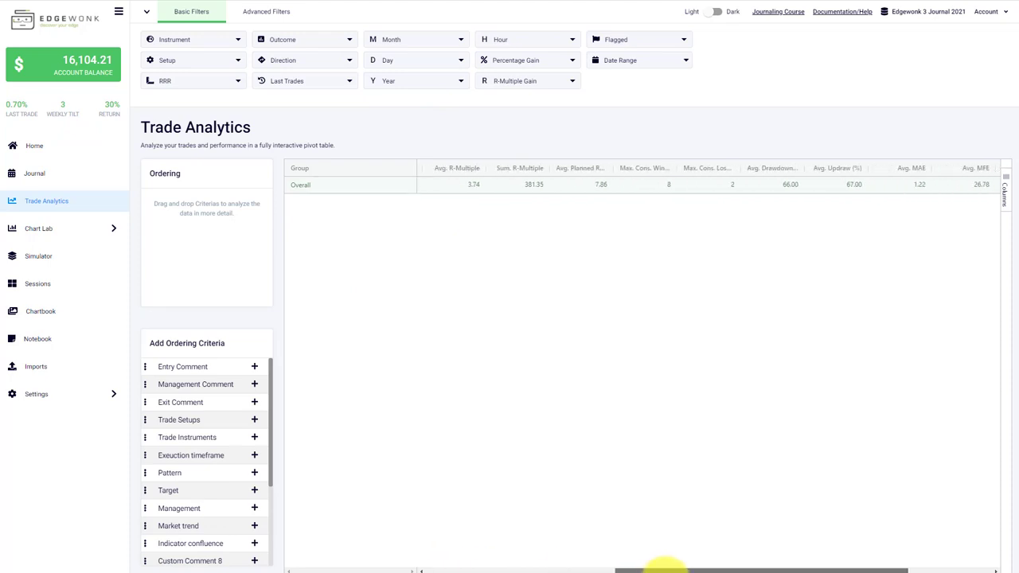
Scroll the pivot table left to review the unfiltered Overall row covering all 103 trades.
scroll(left, 3)
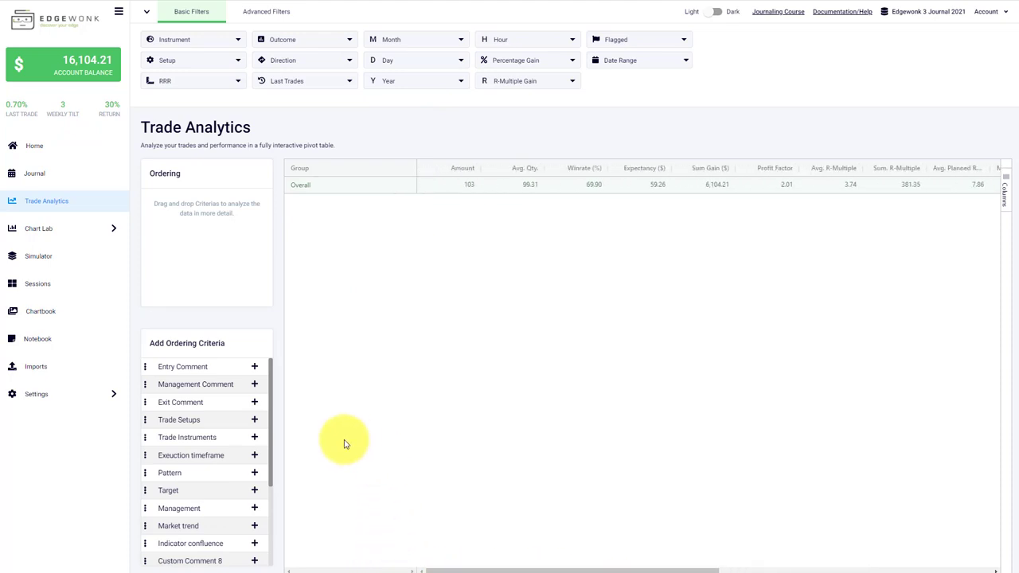
mouse_move(356, 458)
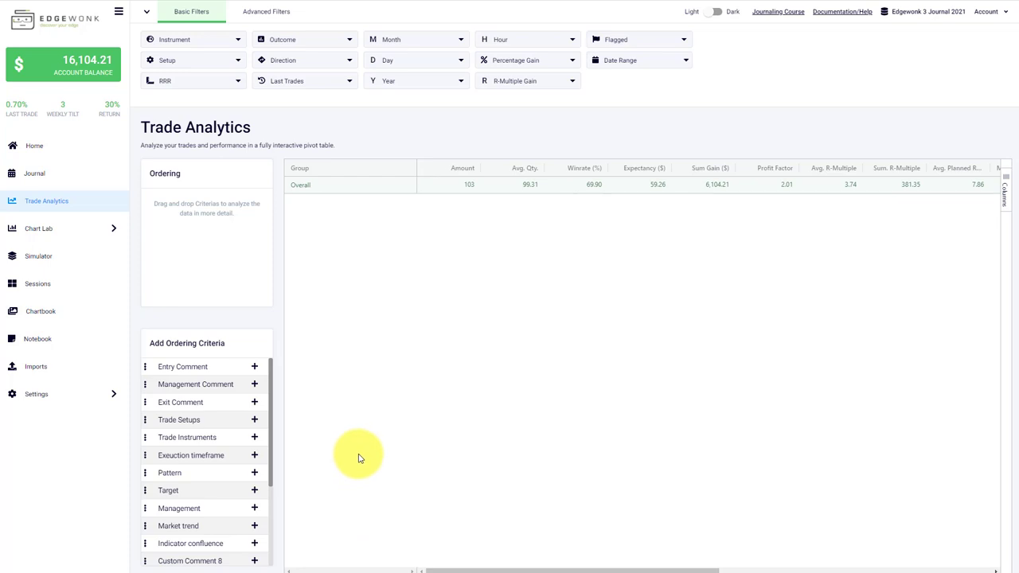
mouse_move(369, 423)
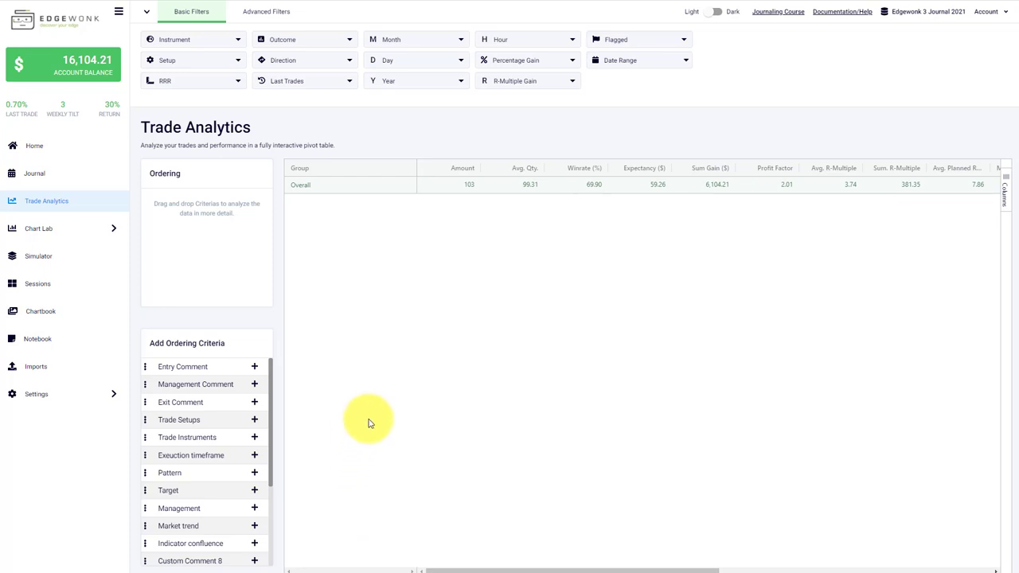
mouse_move(831, 481)
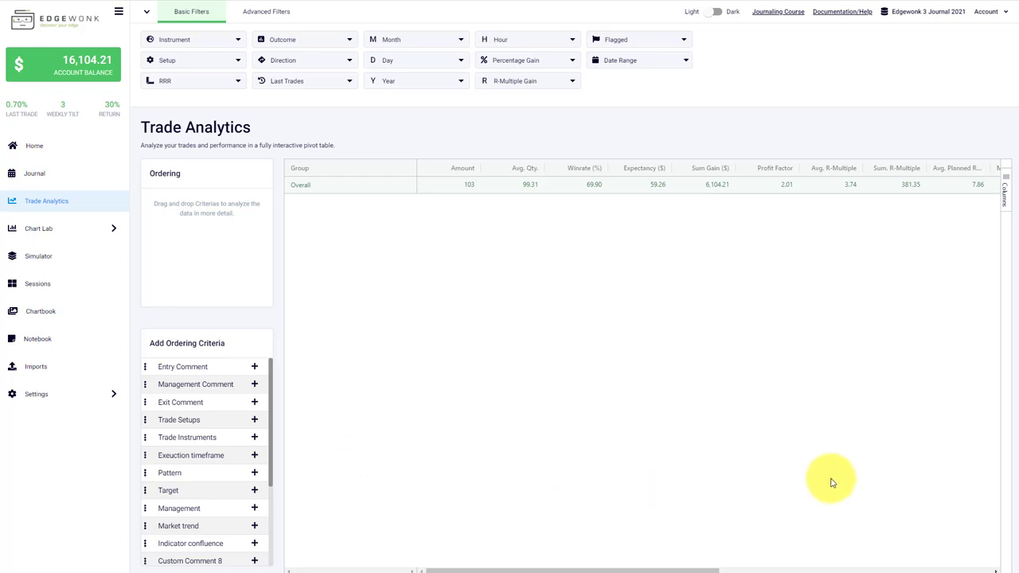